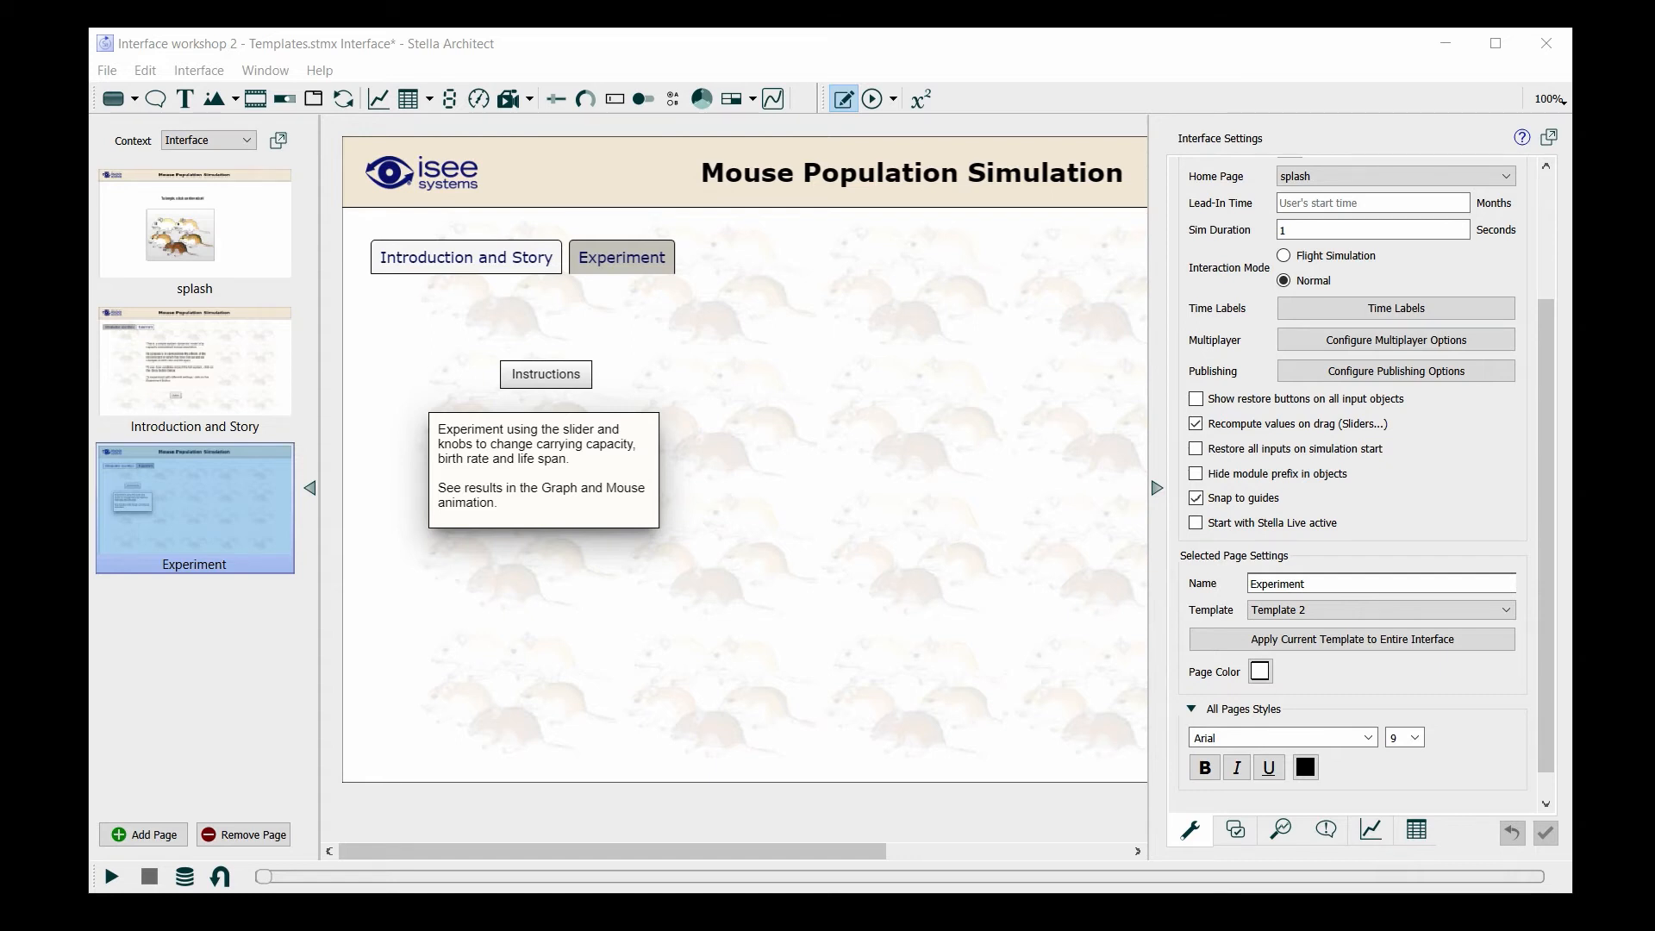
{"action": "mouse_move", "coordinate": [1167, 500]}
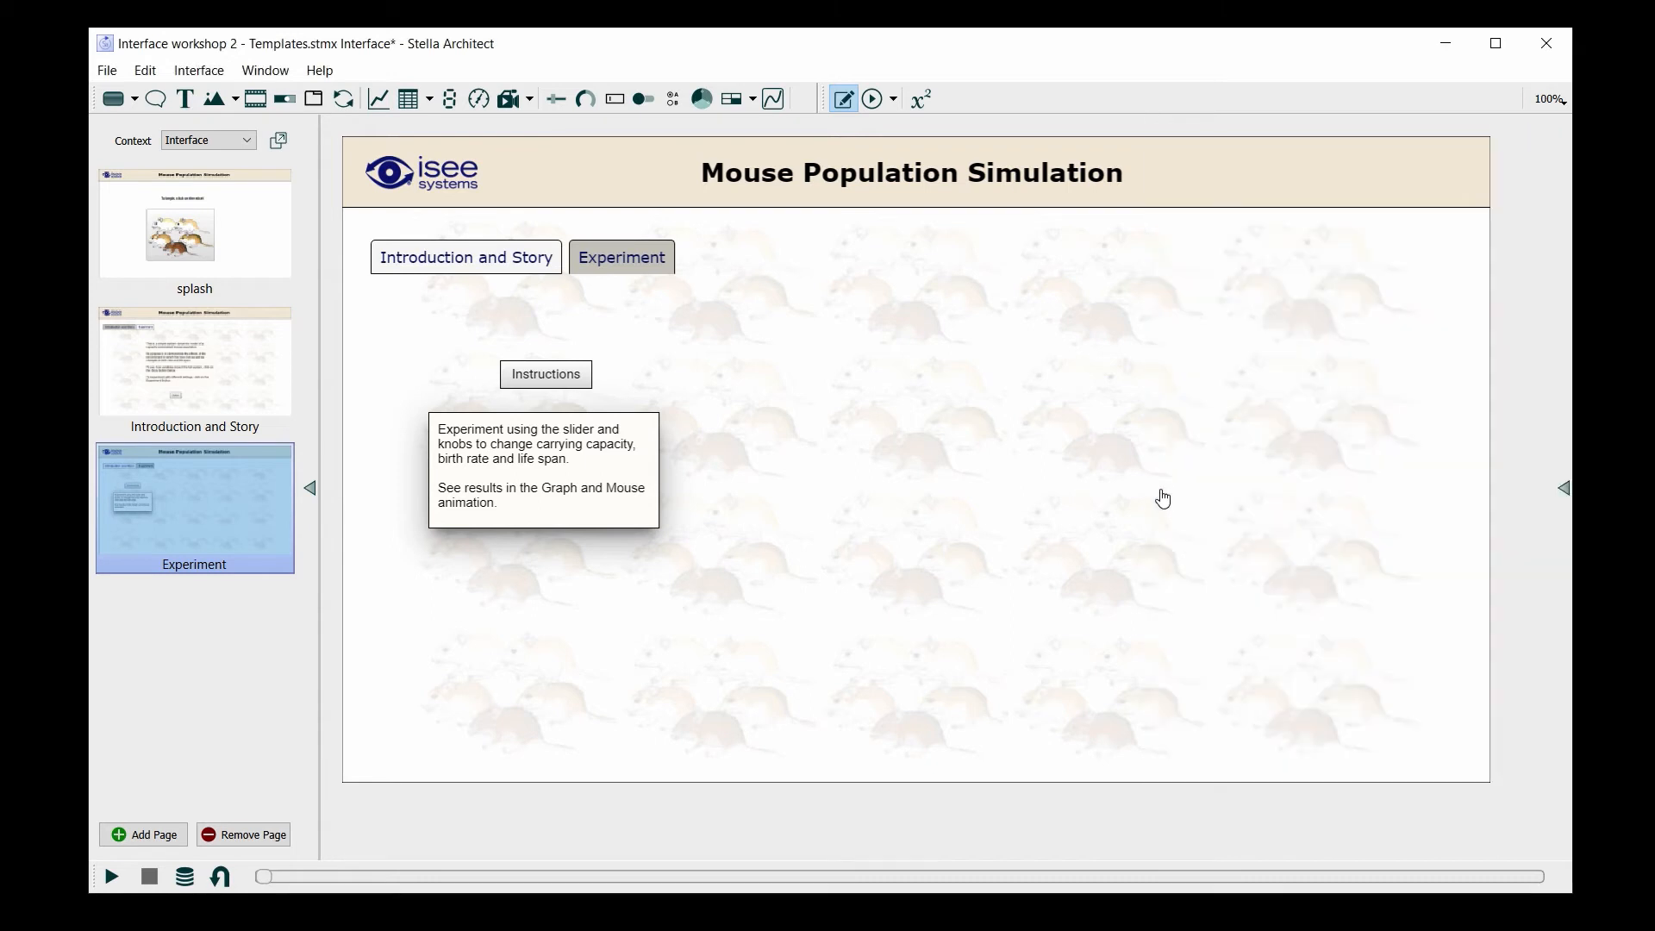
{"action": "mouse_move", "coordinate": [300, 162]}
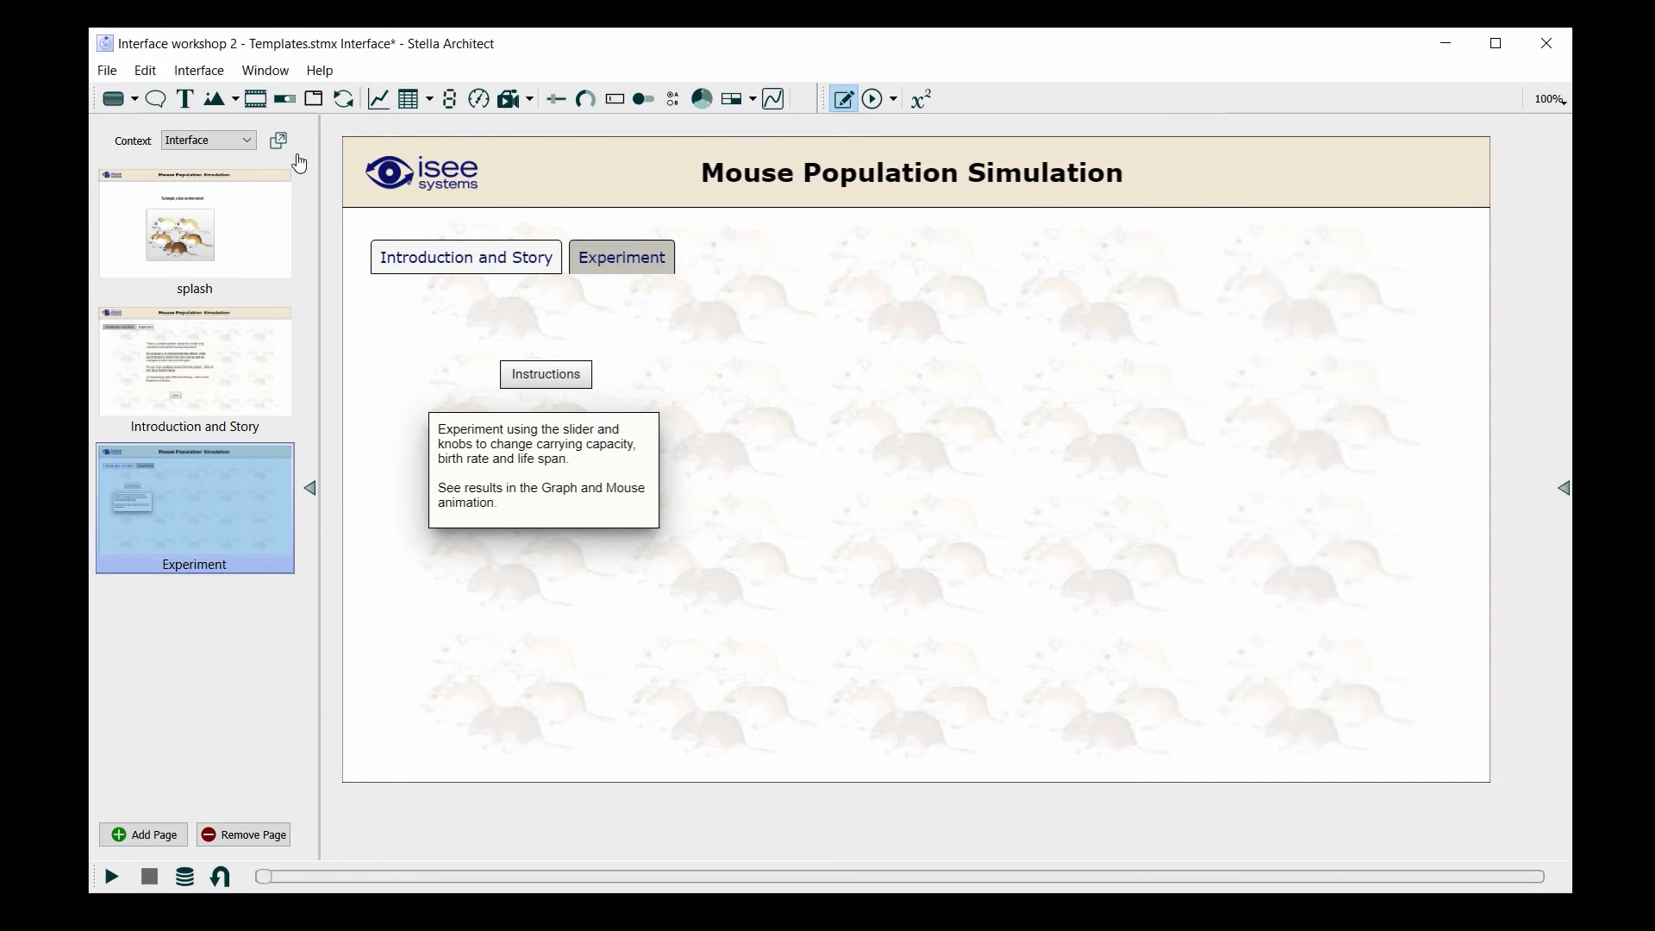
{"action": "mouse_move", "coordinate": [343, 173]}
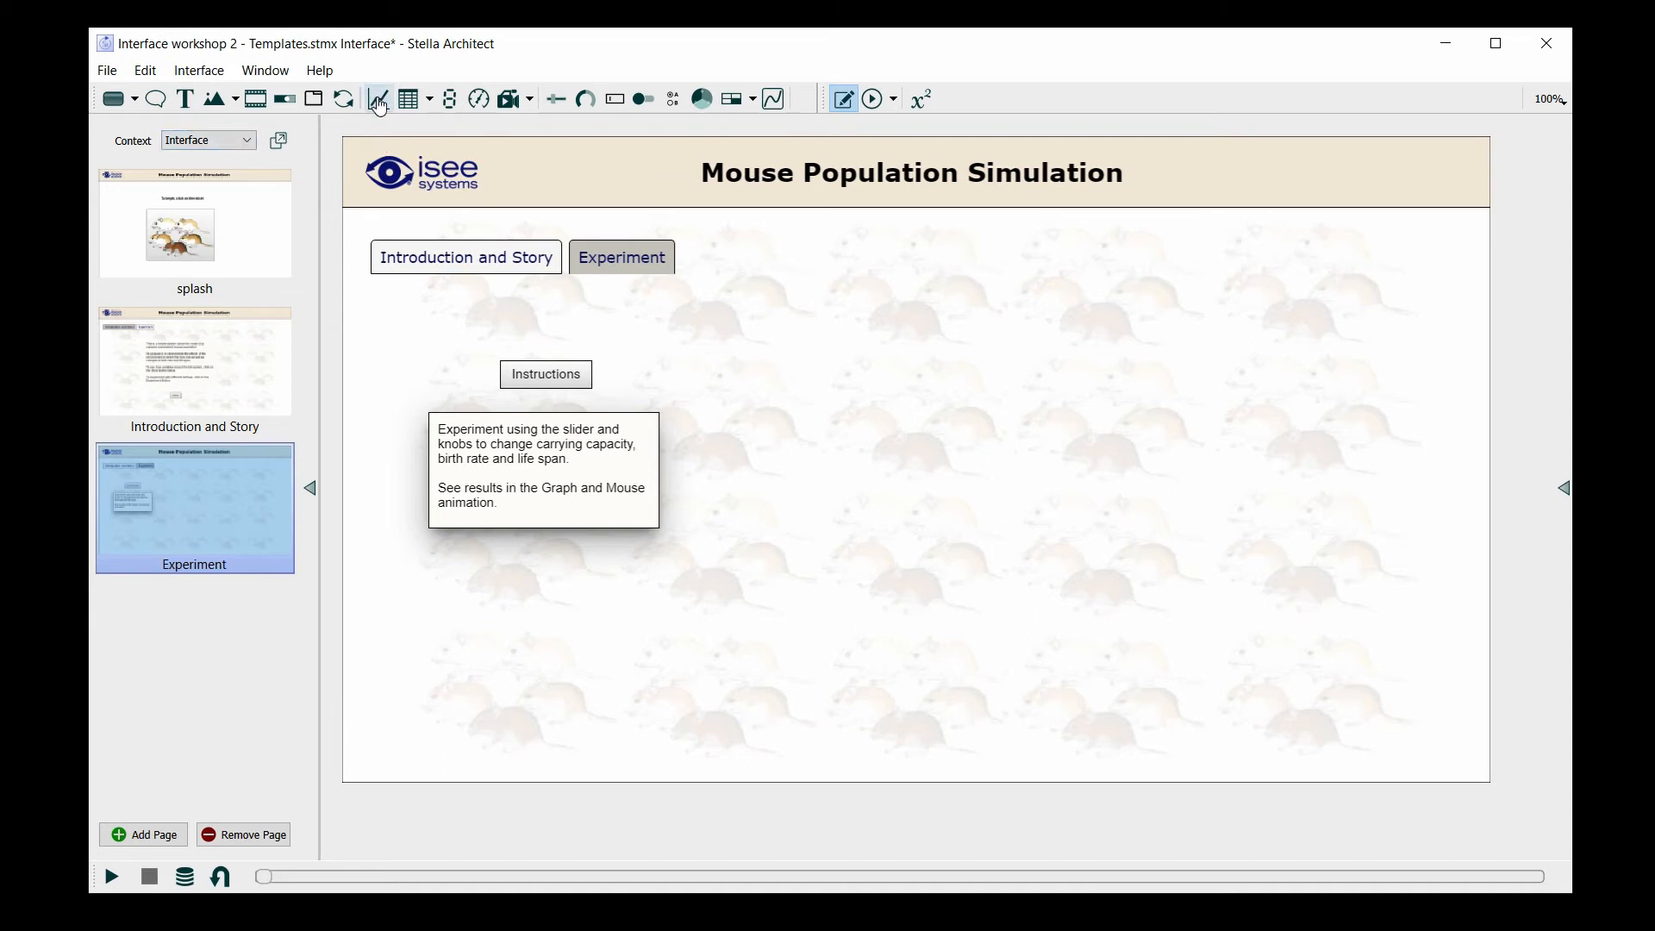
Step: Place a new empty graph on the right side of the Experiment page
{"action": "left_click", "coordinate": [378, 99]}
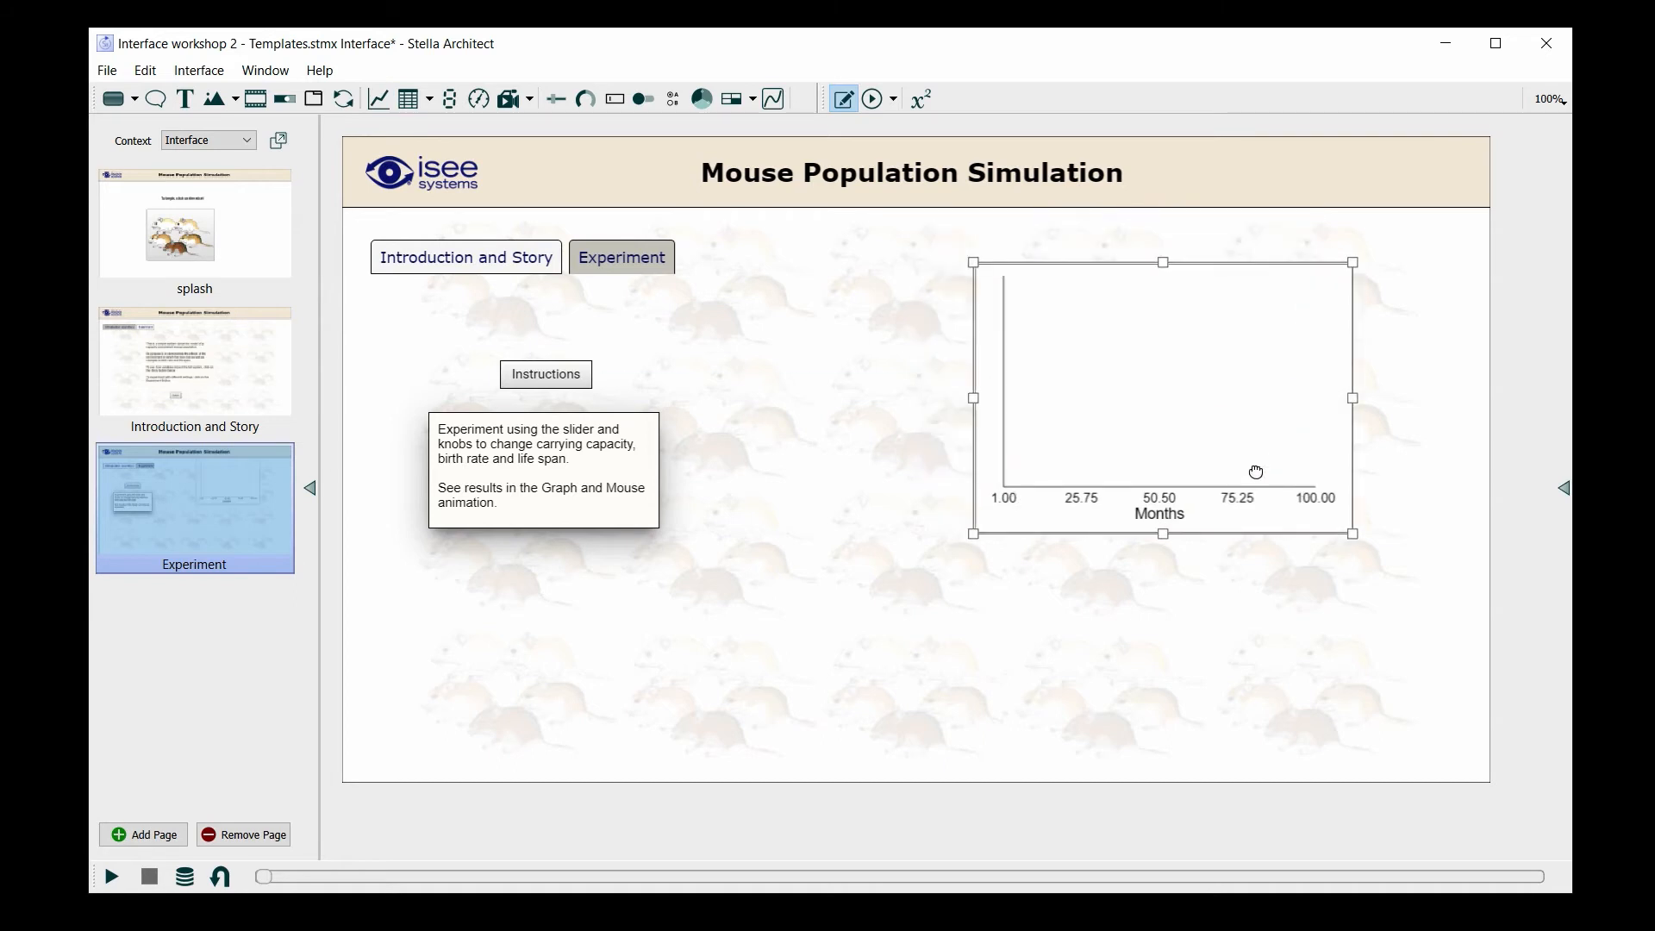
{"action": "mouse_move", "coordinate": [1224, 418]}
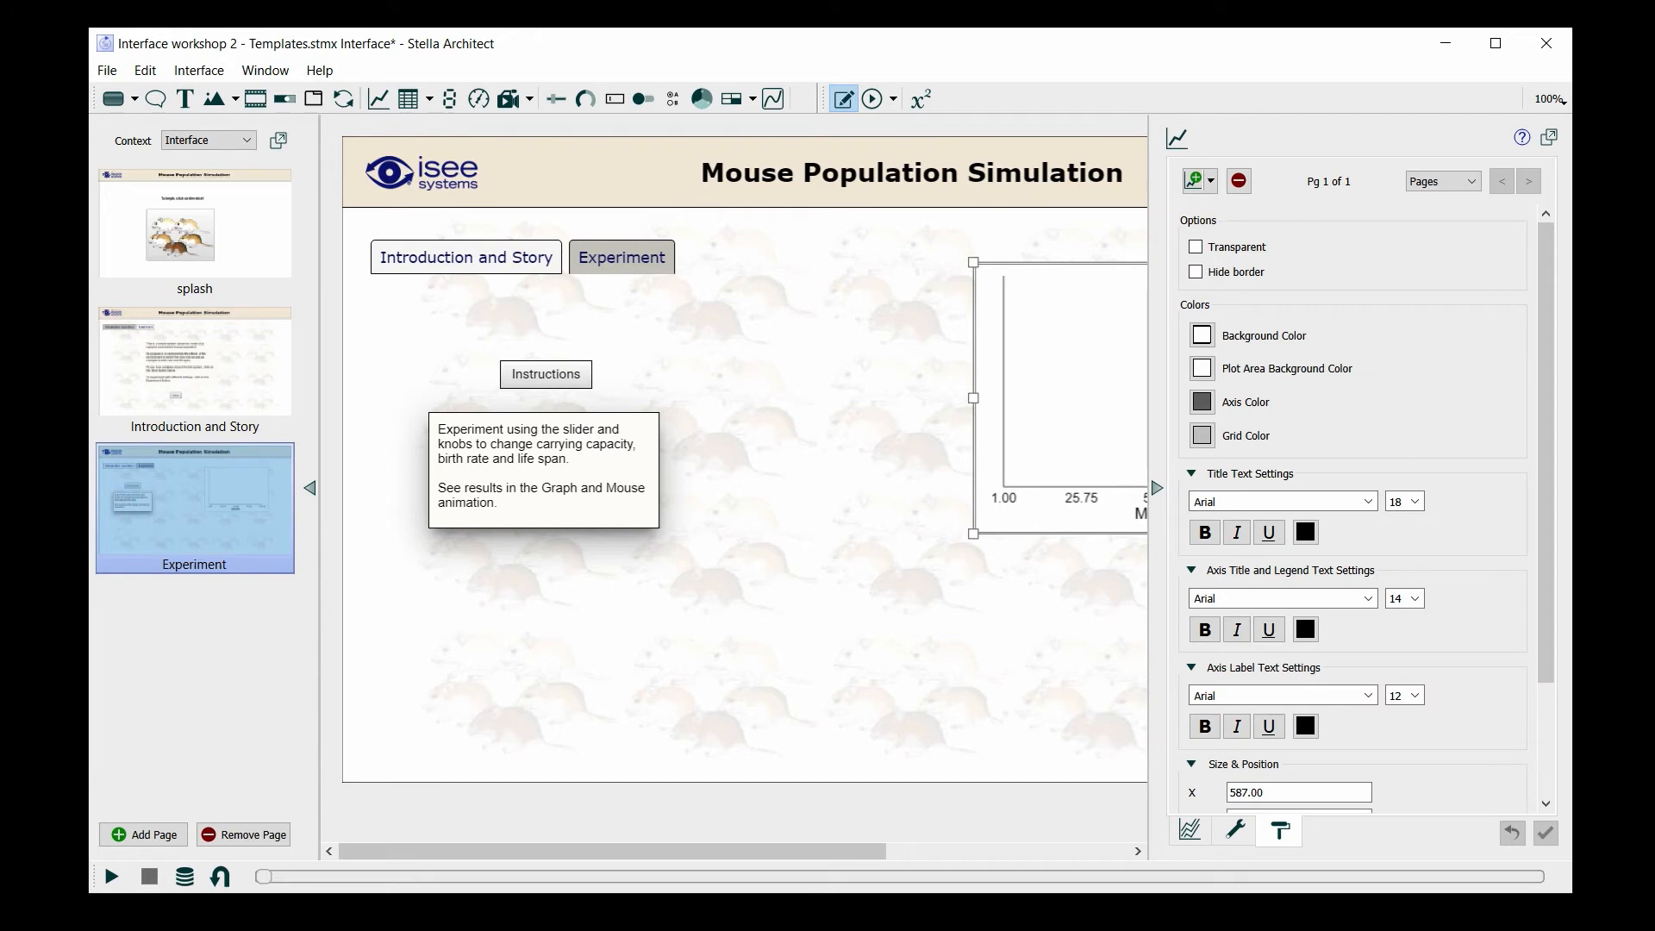
{"action": "mouse_move", "coordinate": [850, 847]}
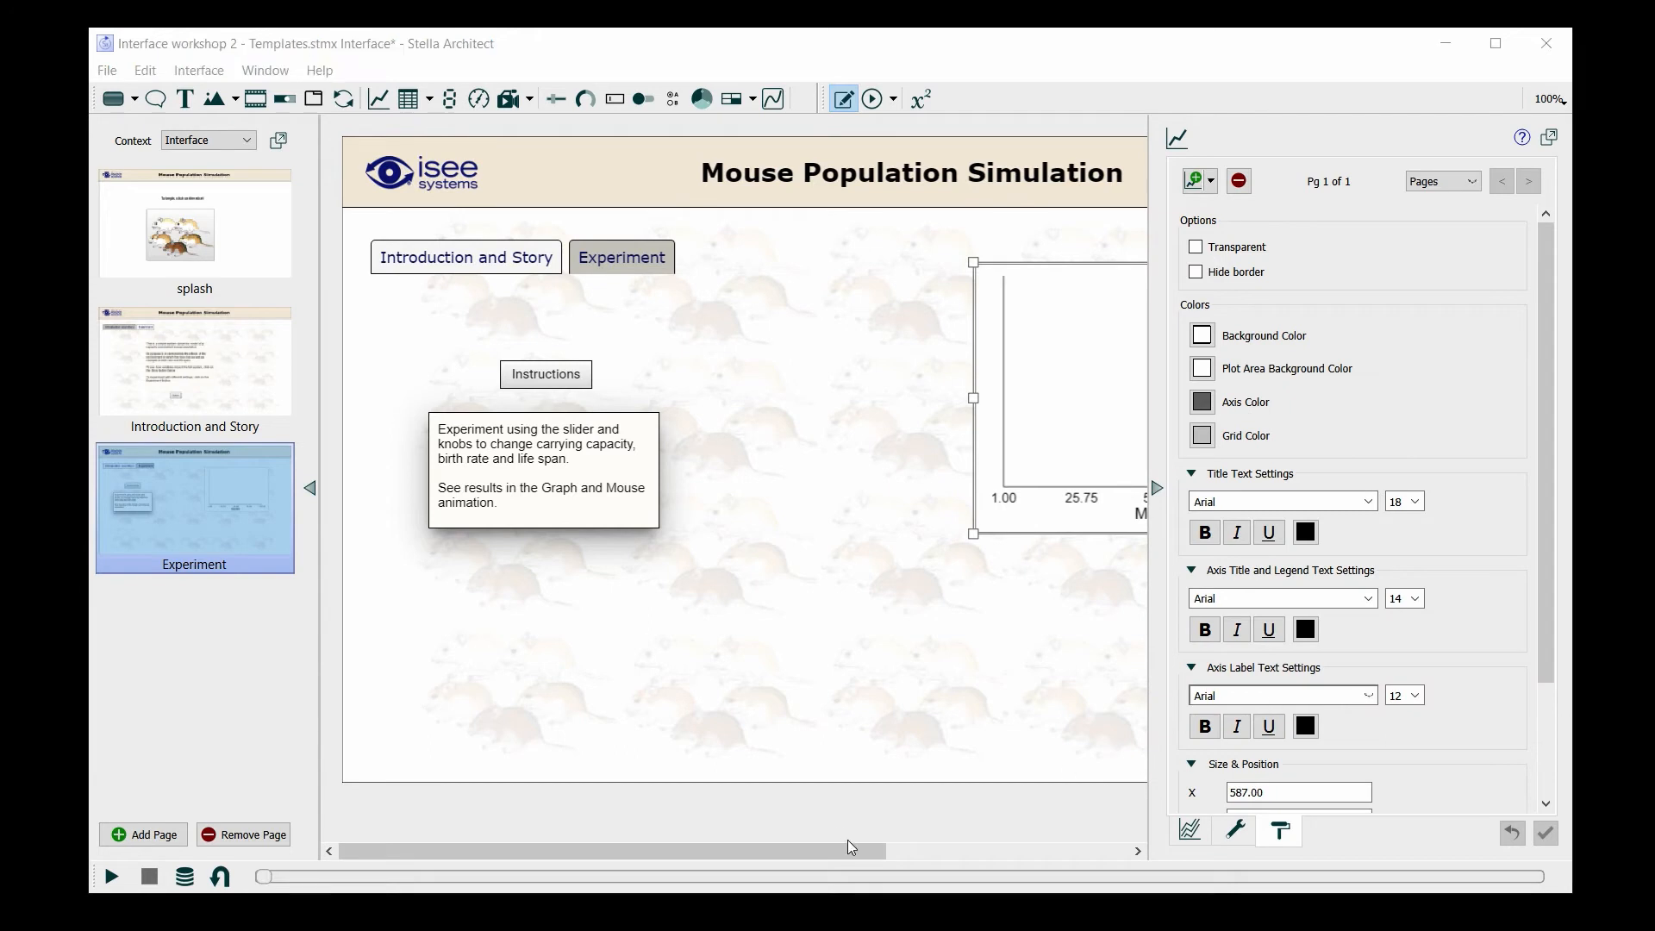
Step: Add Population and carrying capacity as the graph's two plotted series
{"action": "left_click", "coordinate": [1188, 829]}
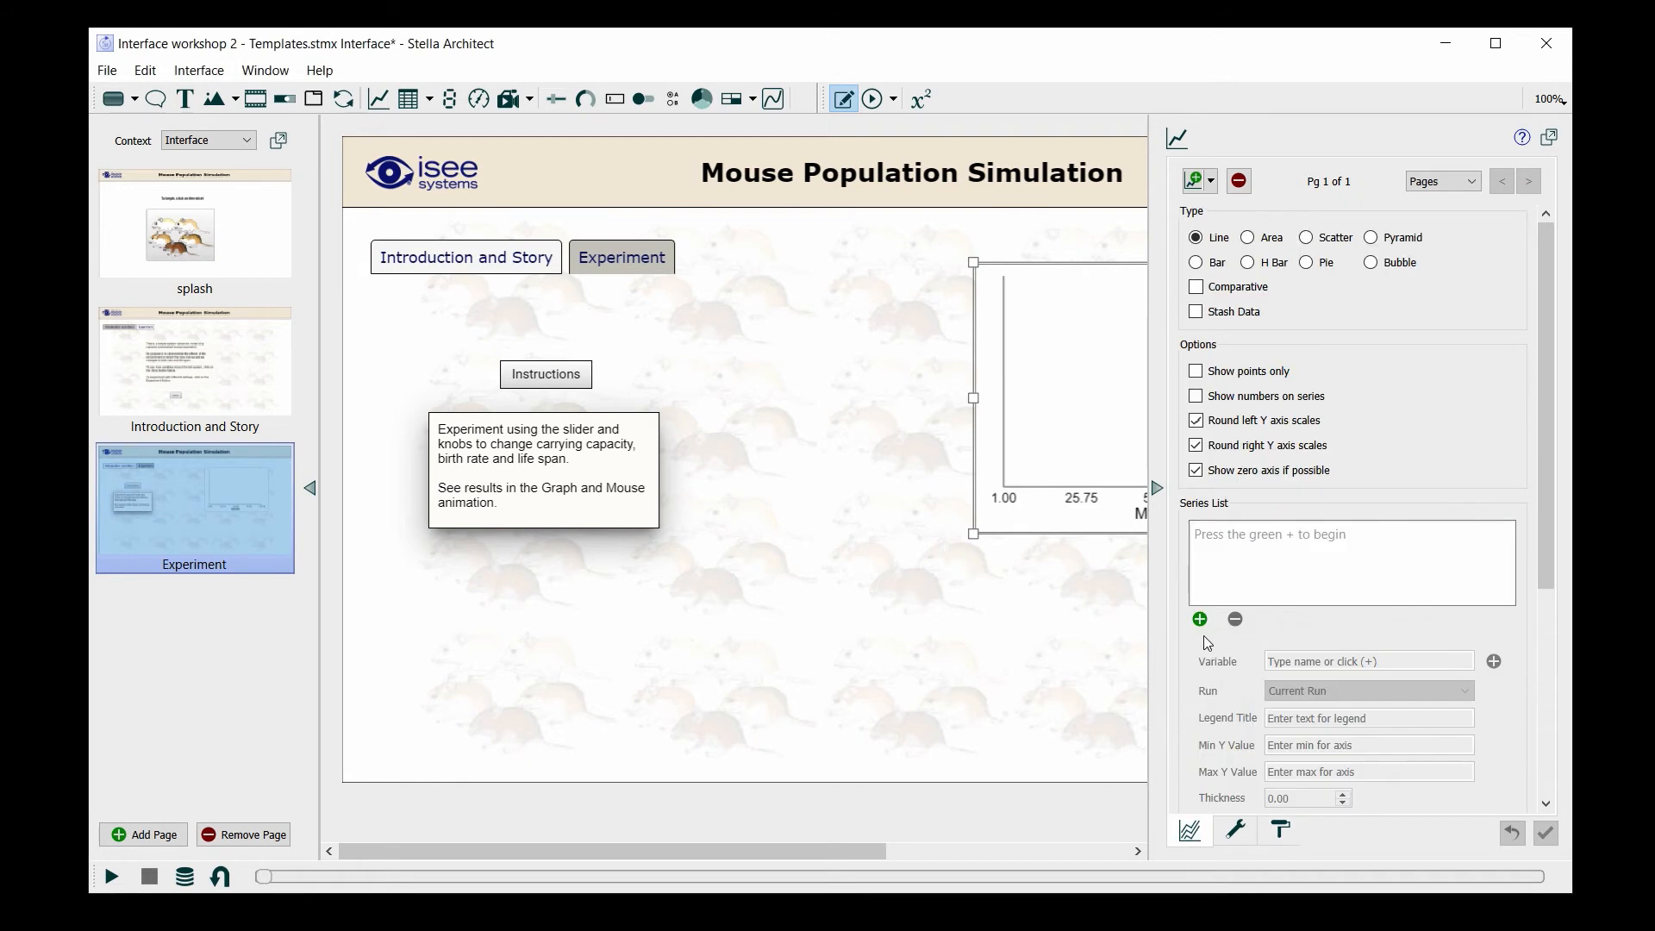
{"action": "left_click", "coordinate": [1200, 619]}
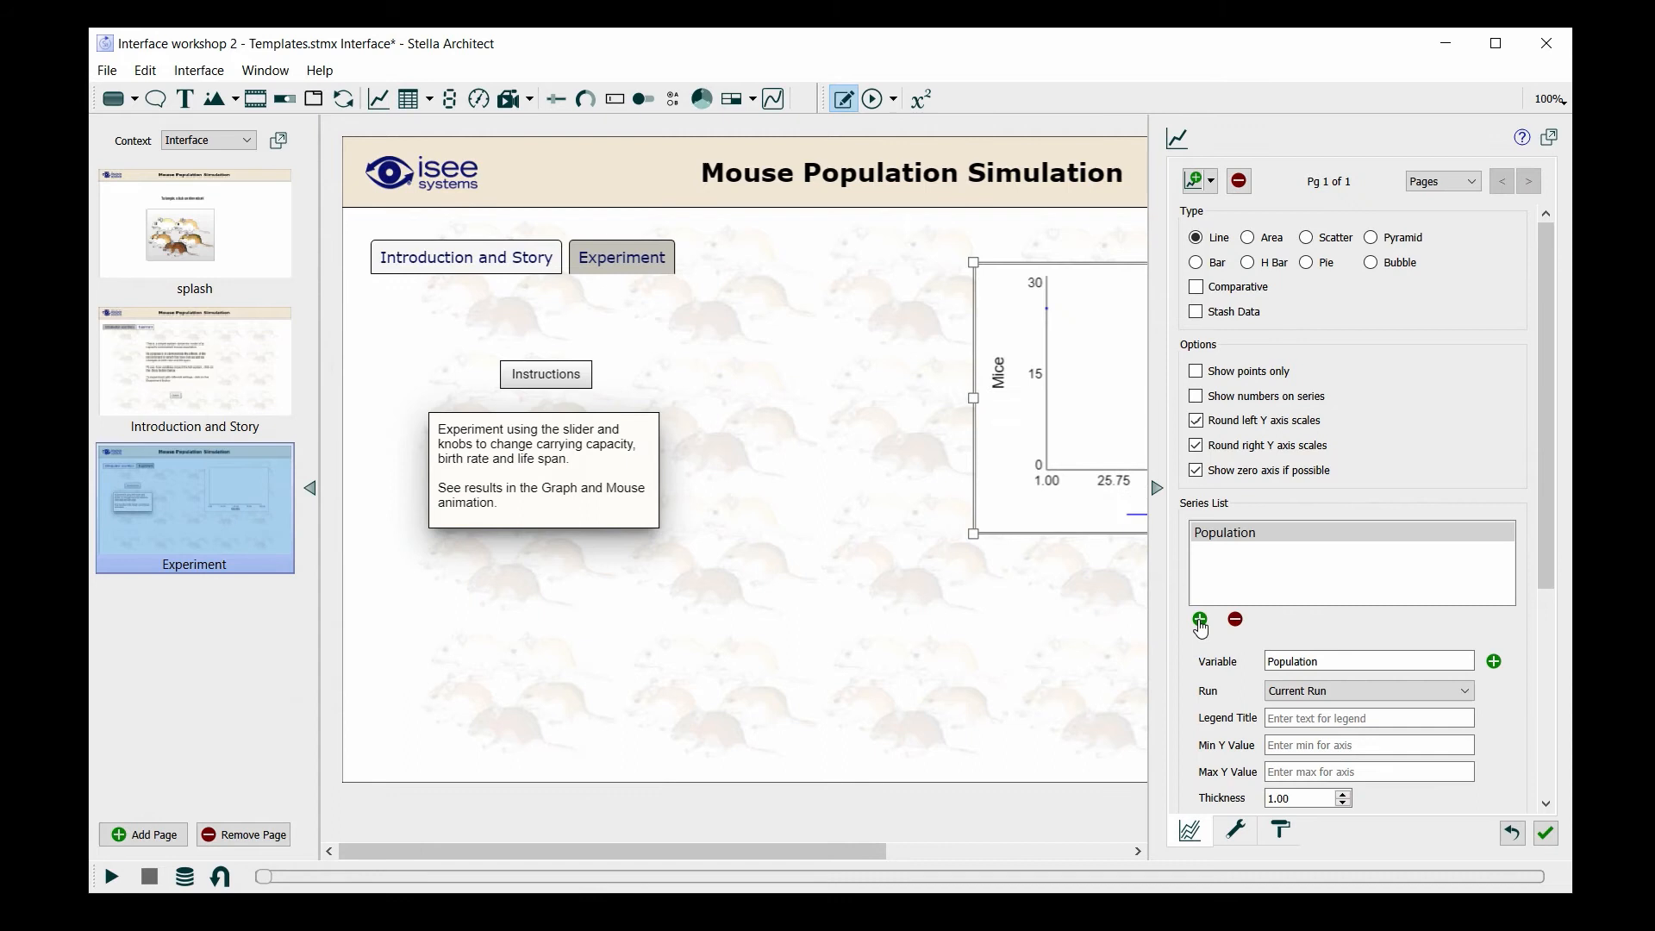
{"action": "left_click", "coordinate": [1200, 621]}
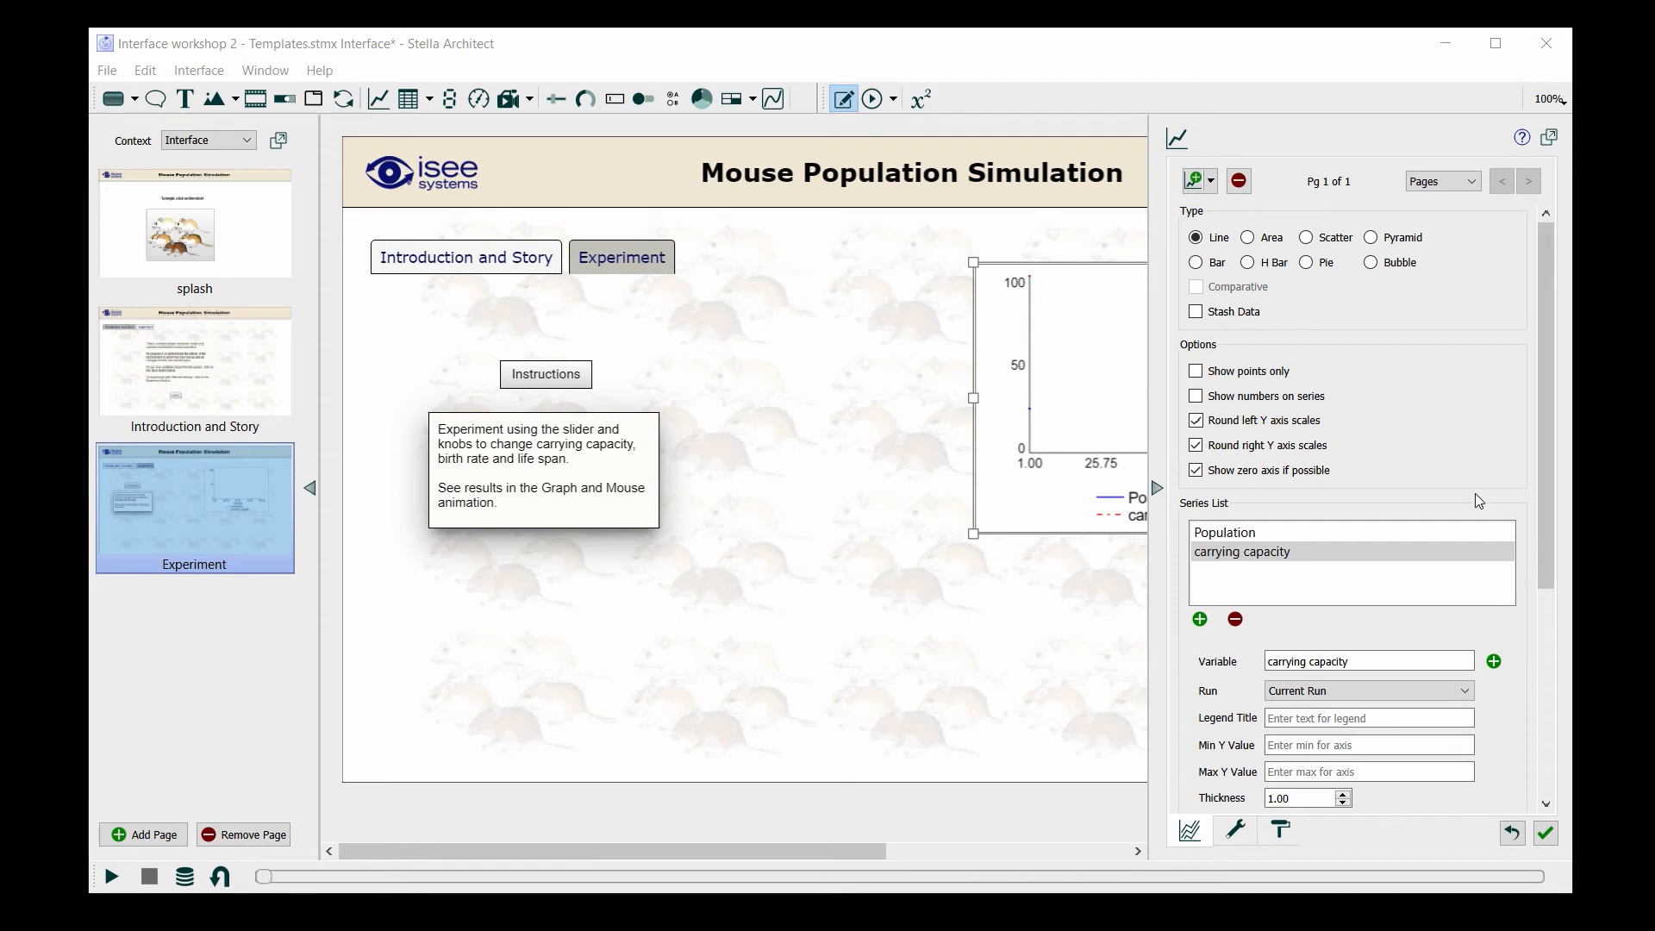
Step: Style the series with thickness 2, carrying capacity in red Dash Dot
{"action": "left_click", "coordinate": [1226, 532]}
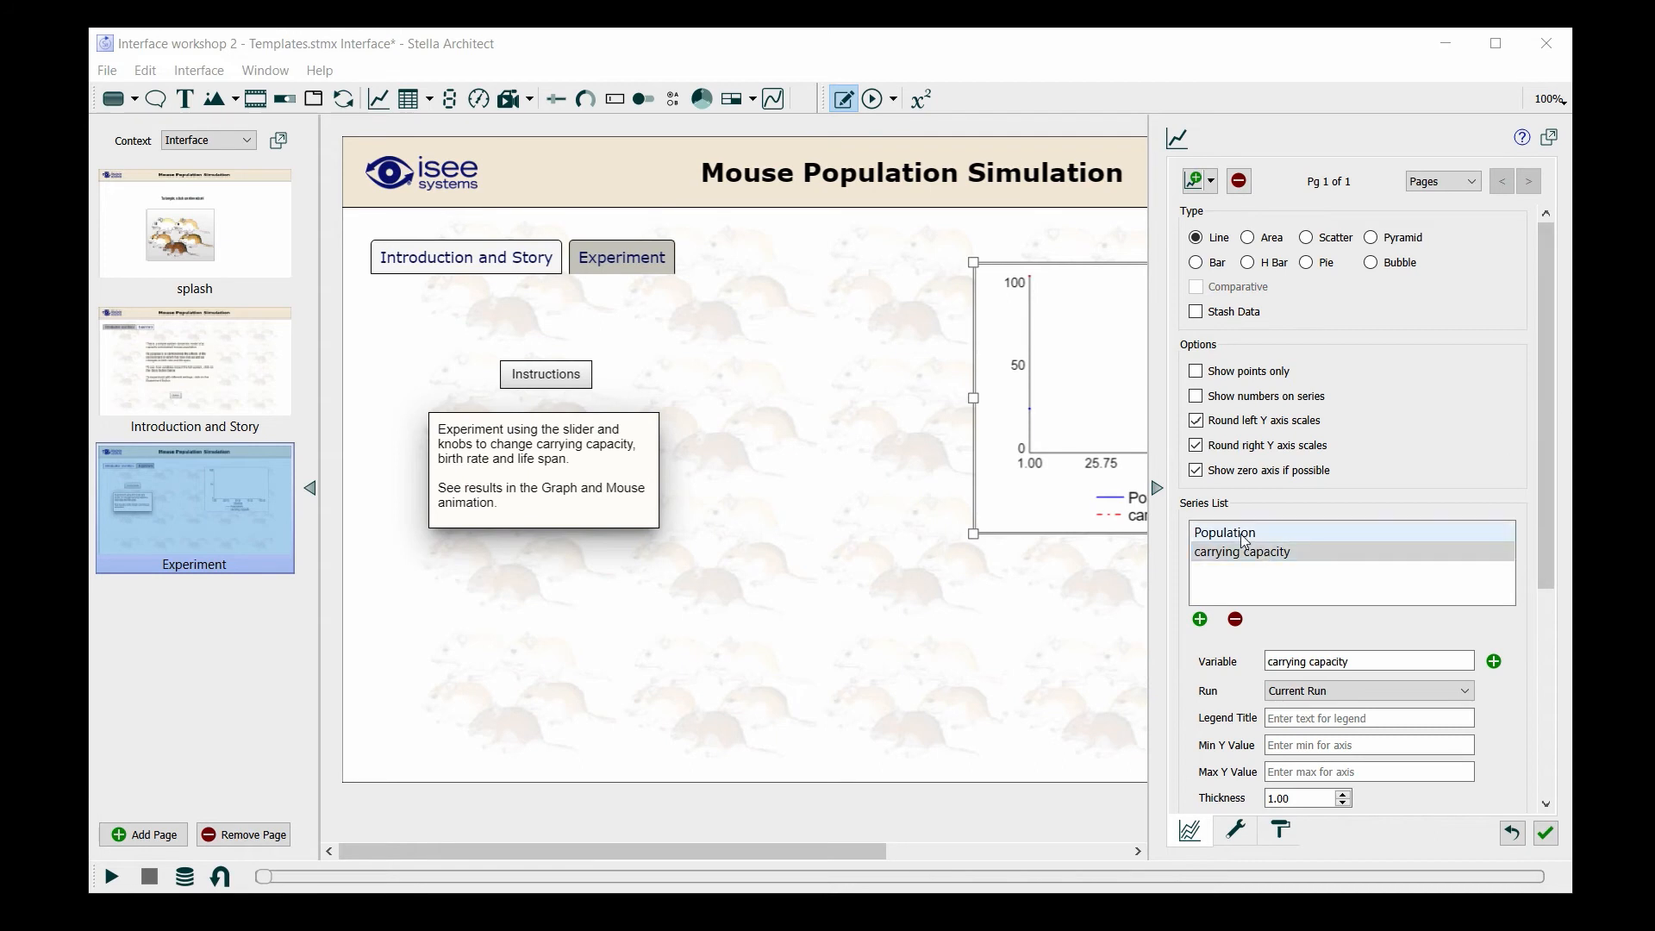
{"action": "left_click", "coordinate": [1224, 528]}
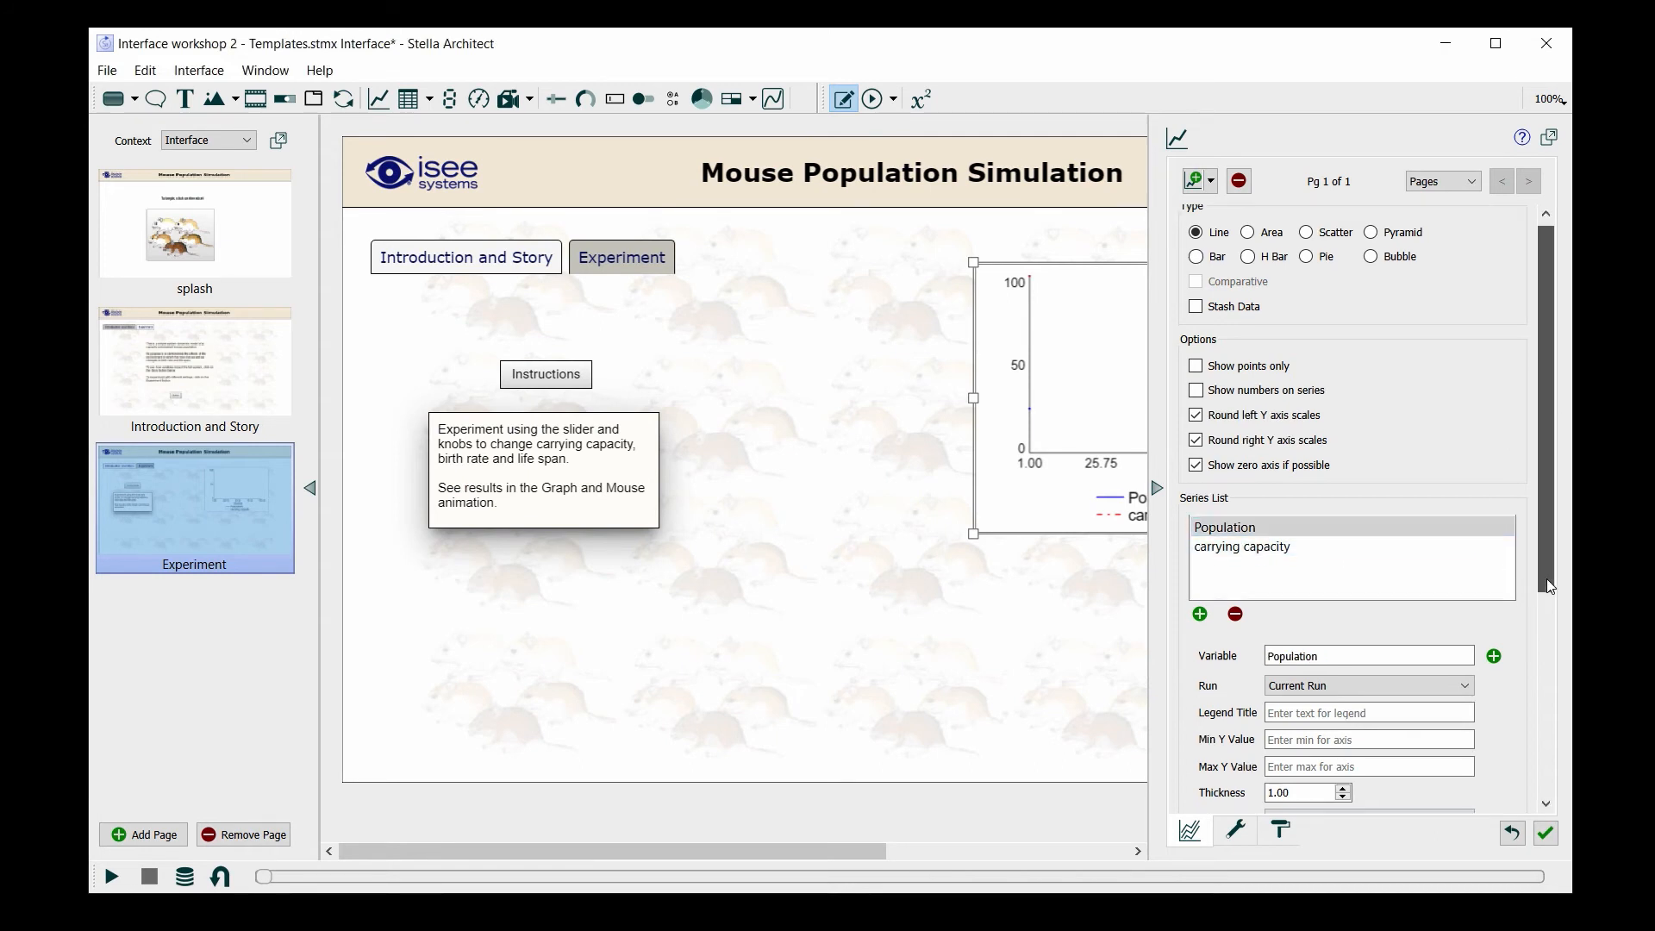
{"action": "scroll", "scroll_direction": "down", "scroll_amount": 3}
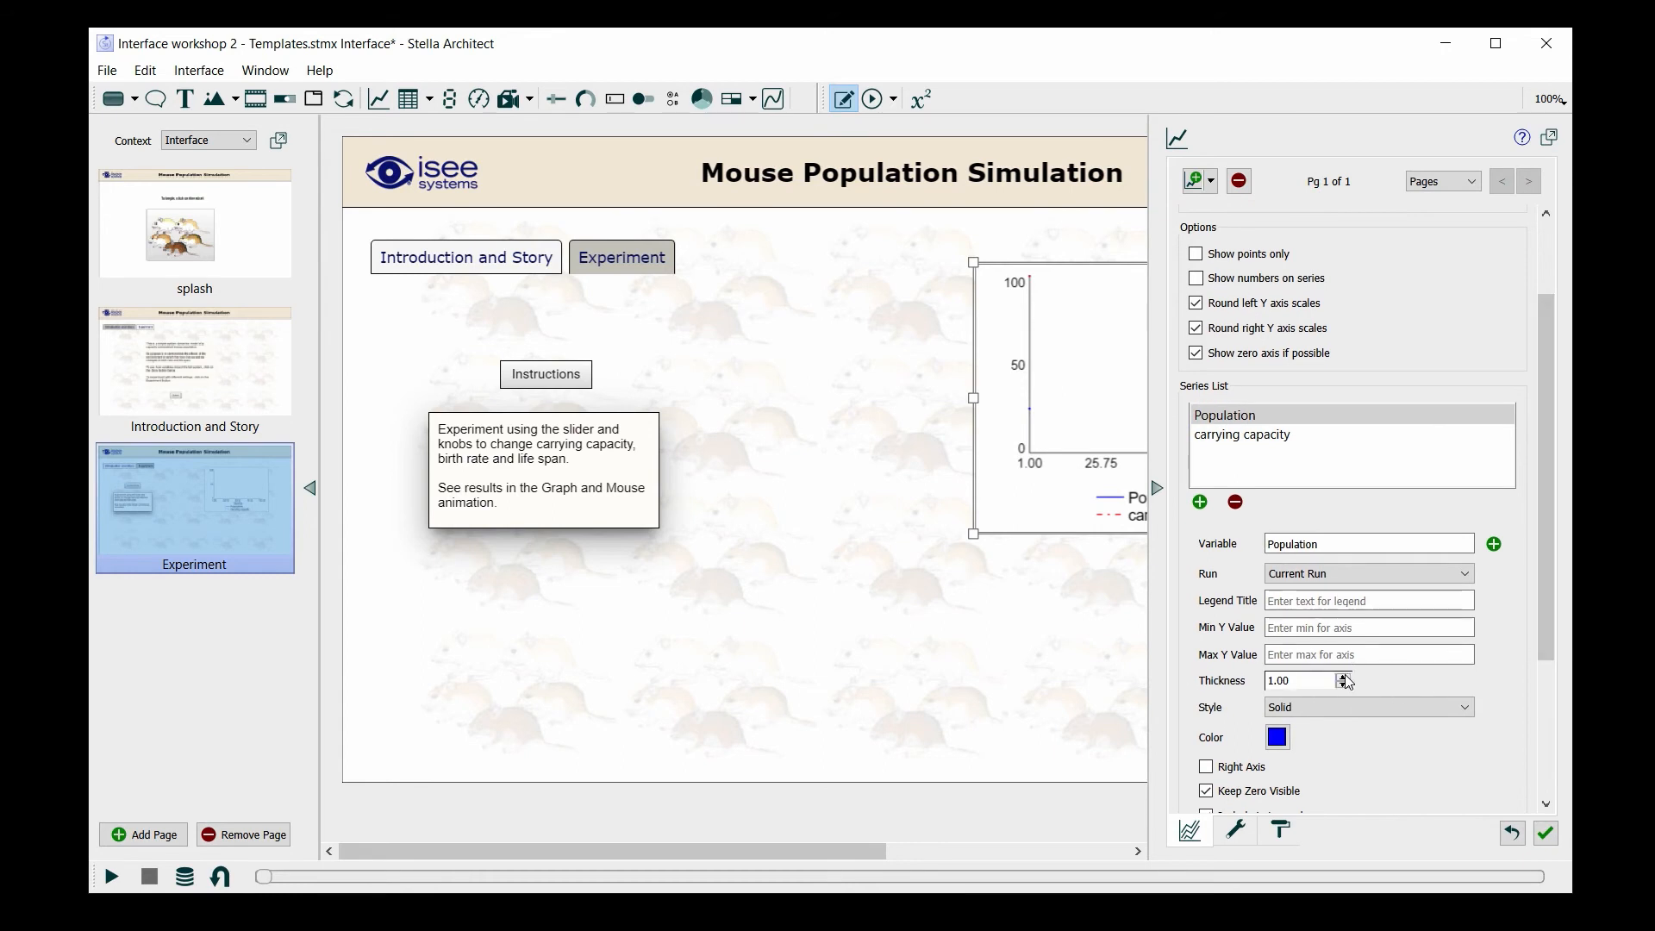
{"action": "left_click", "coordinate": [1243, 434]}
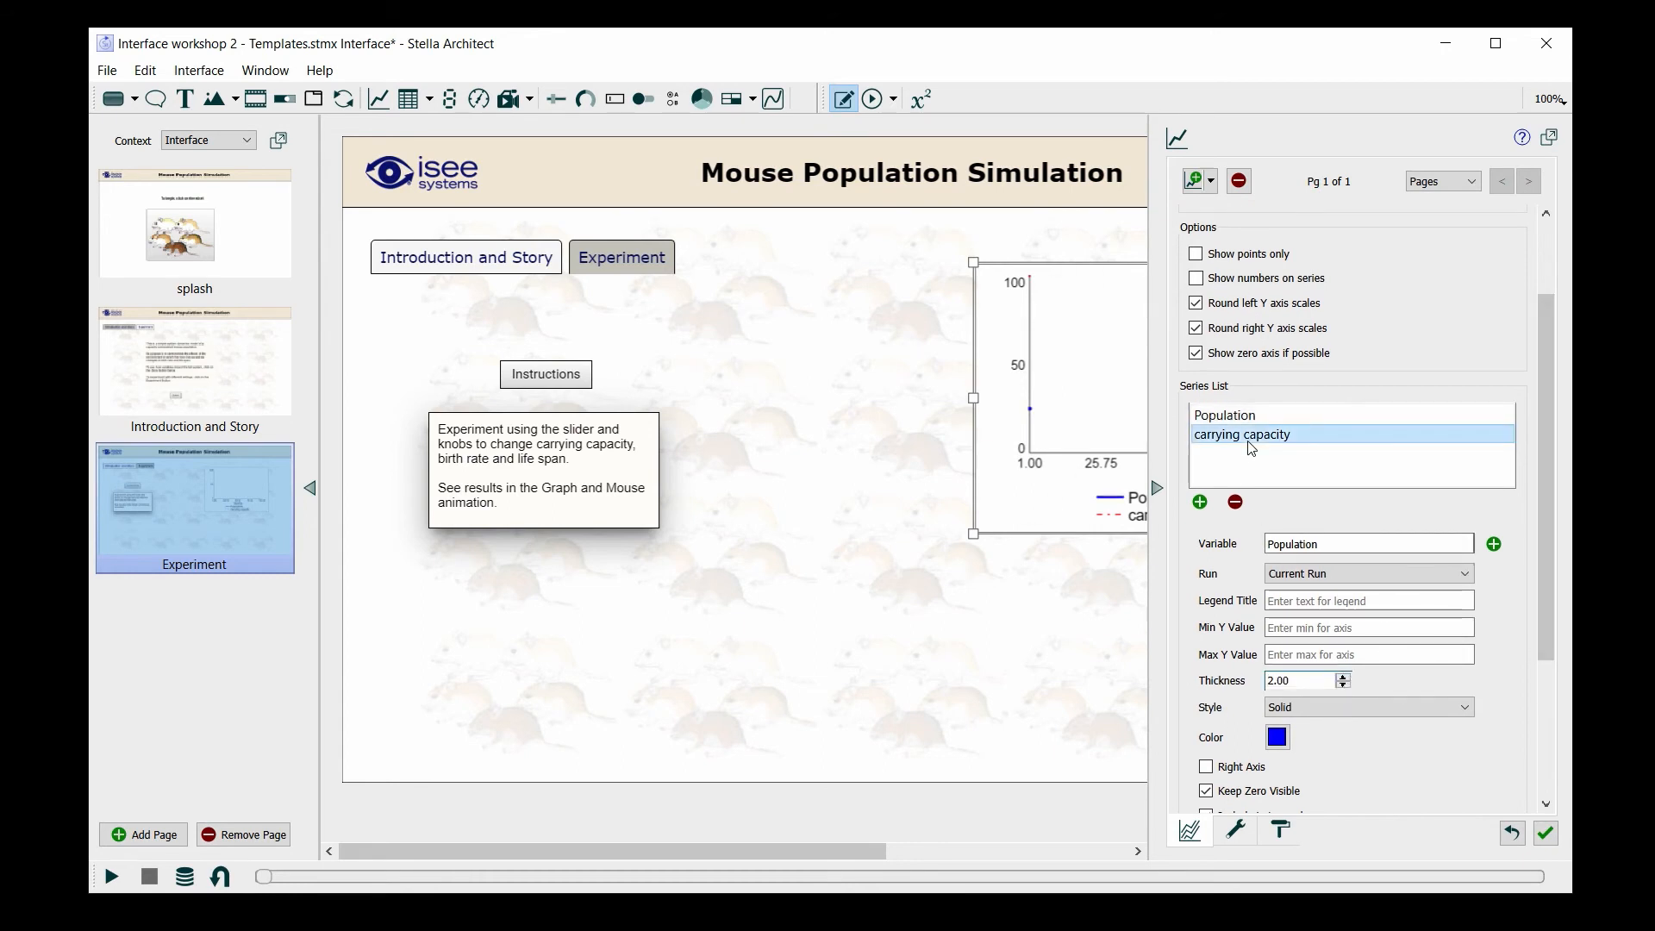
{"action": "left_click", "coordinate": [1243, 435]}
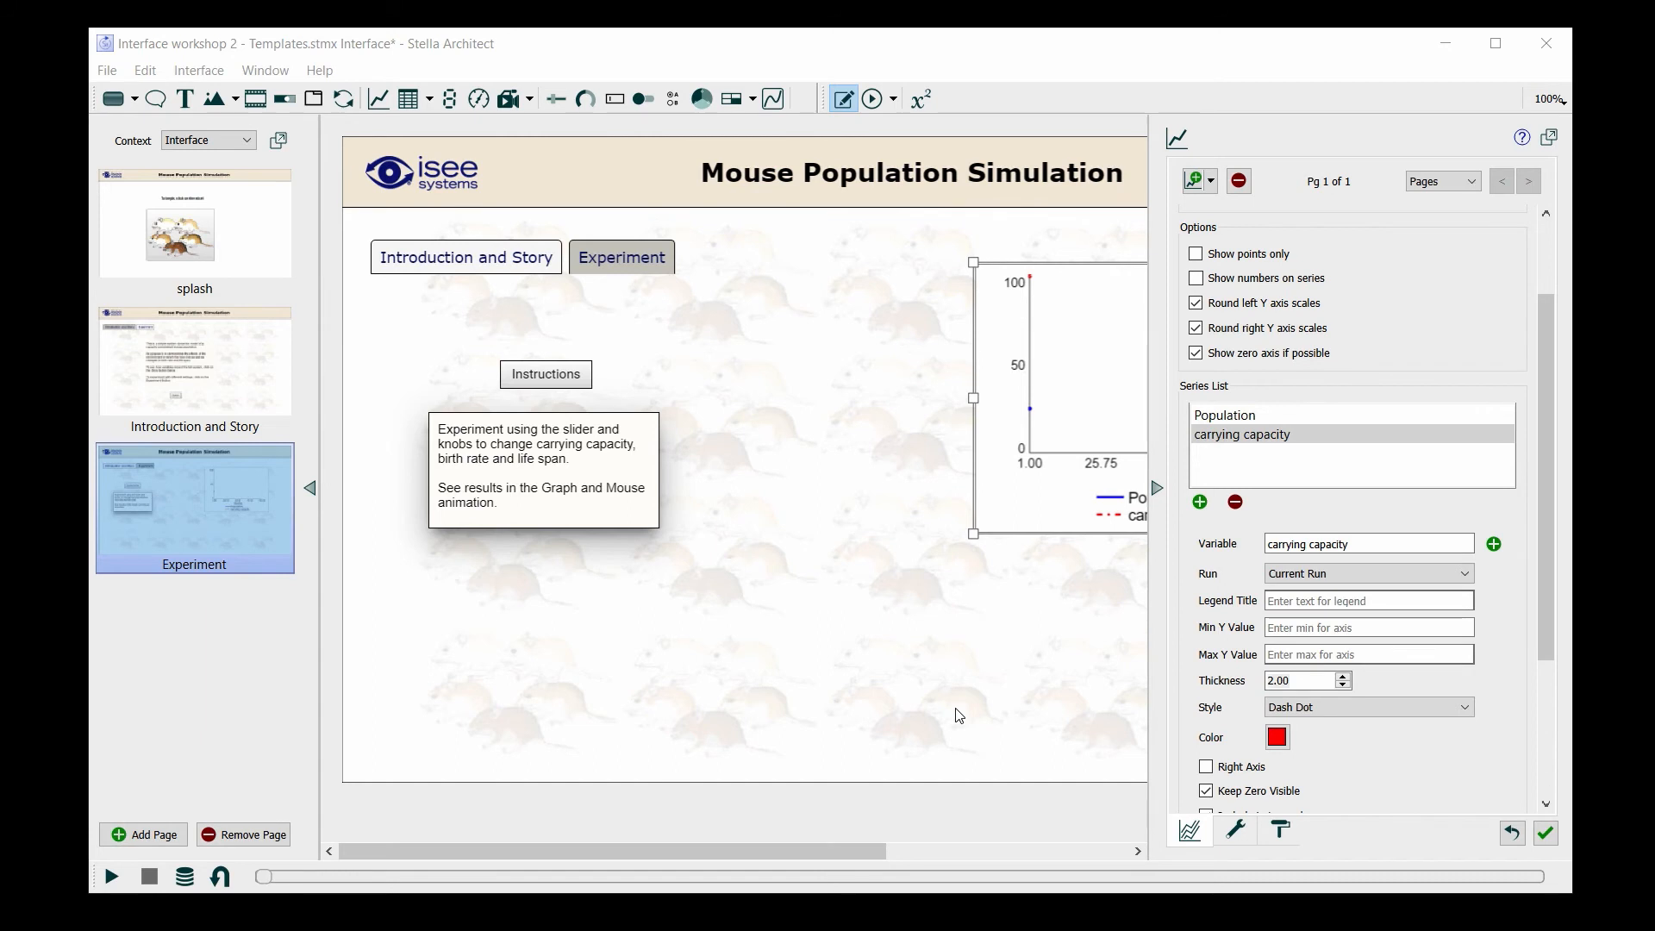
{"action": "mouse_move", "coordinate": [1160, 533]}
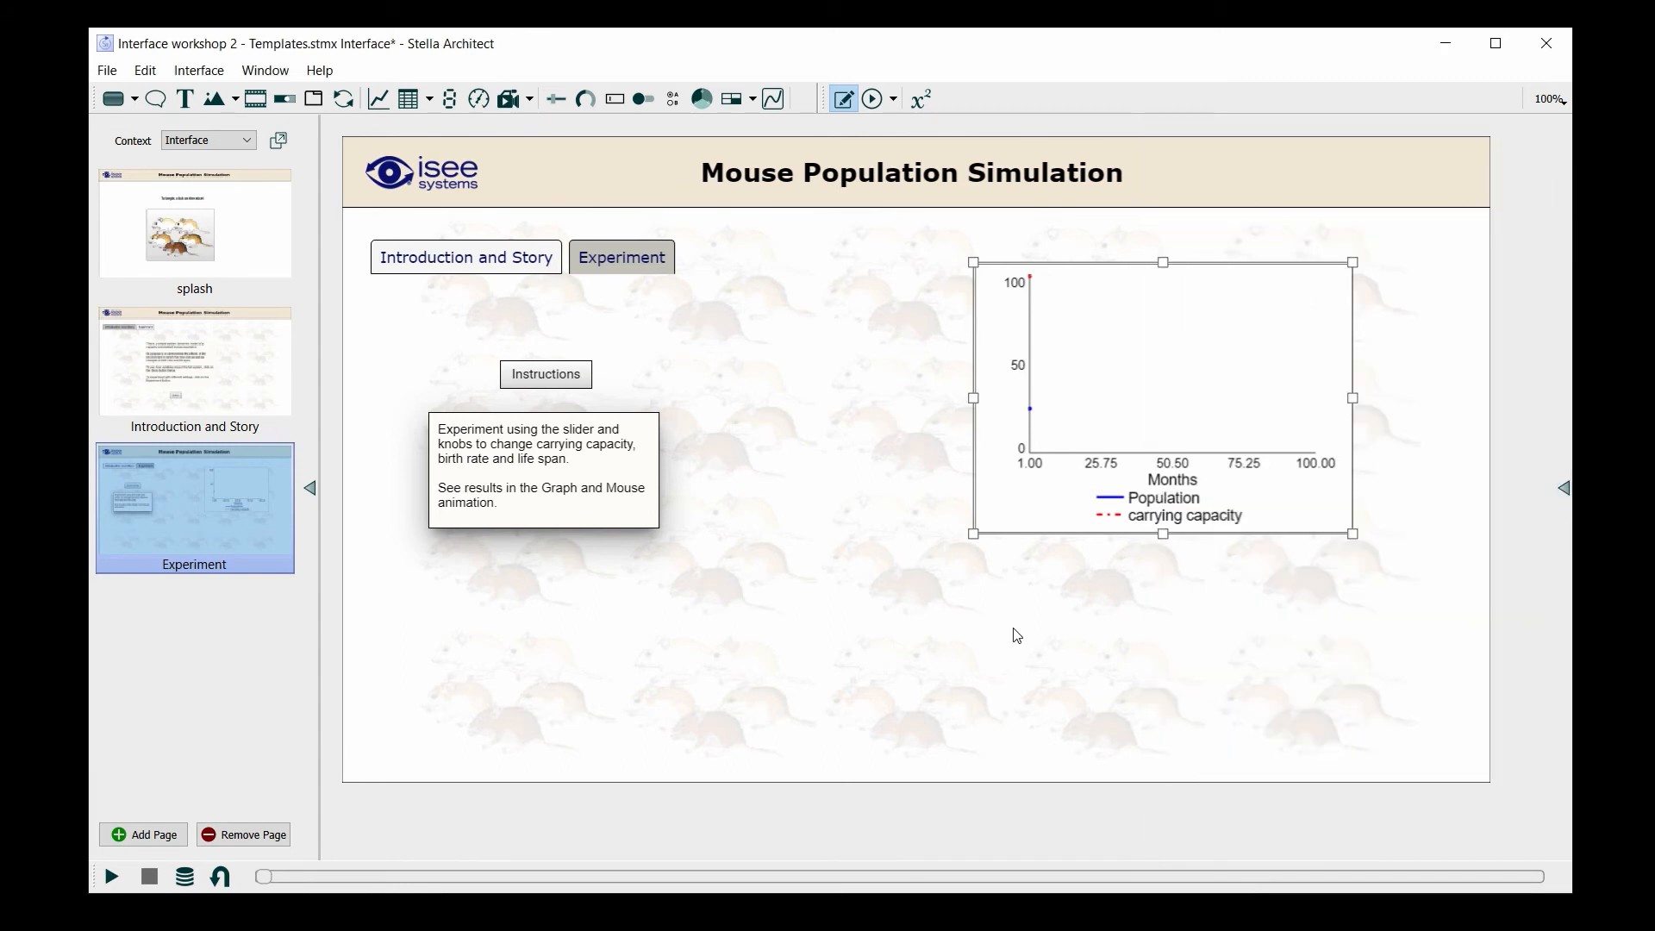
{"action": "mouse_move", "coordinate": [1069, 635]}
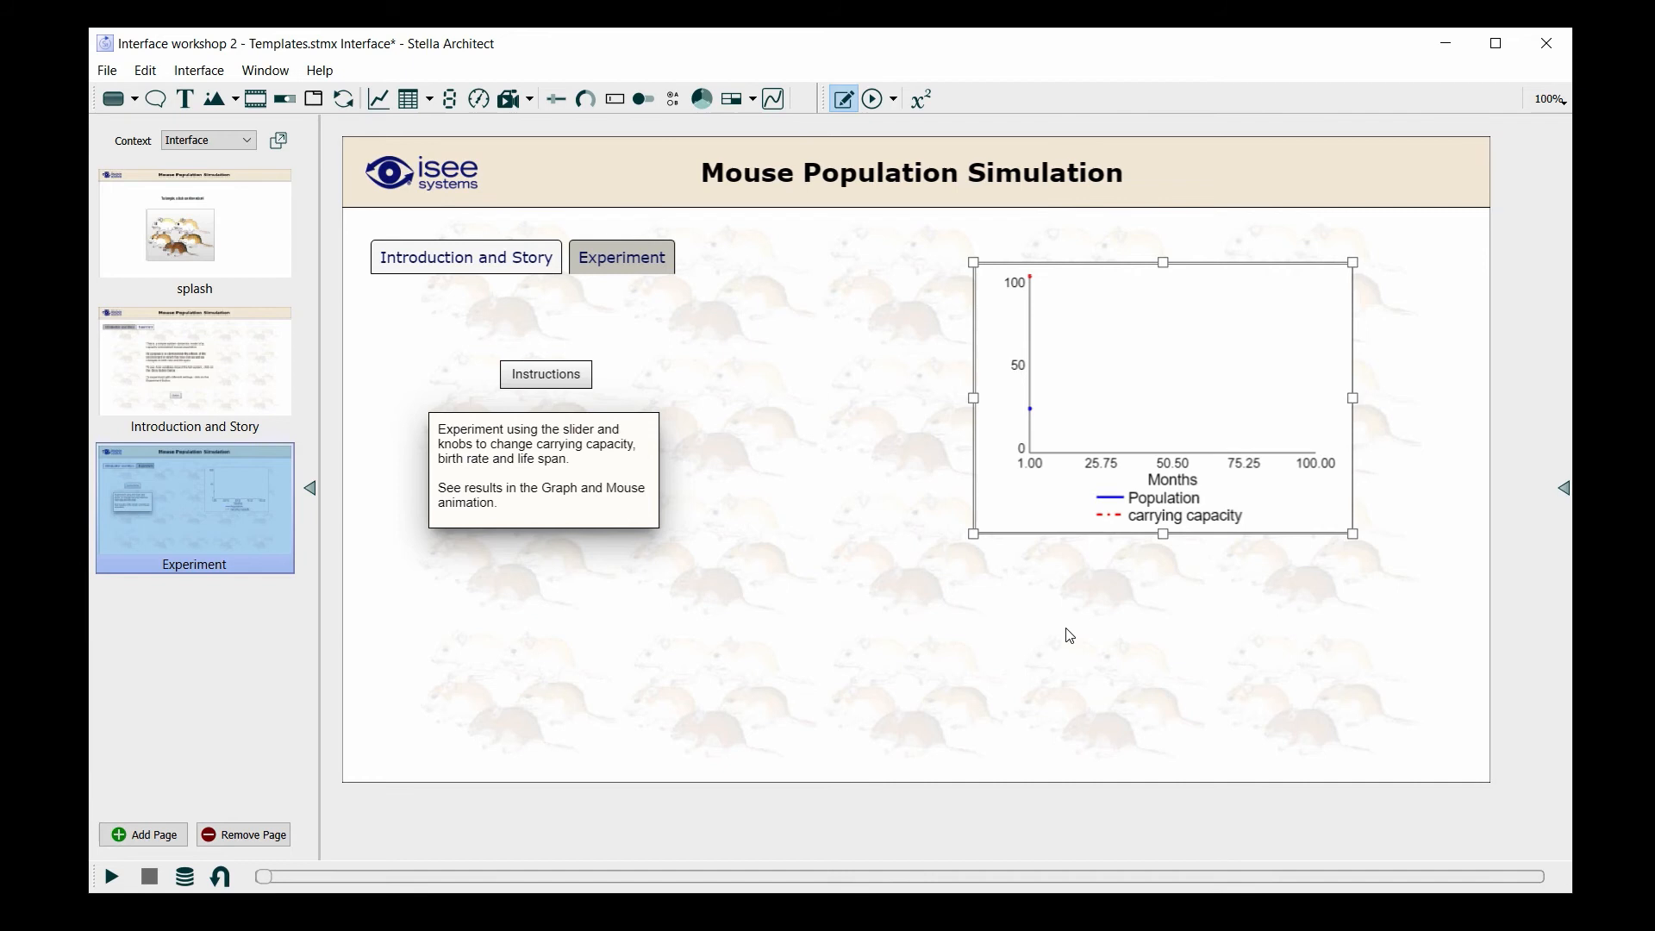
{"action": "mouse_move", "coordinate": [1040, 631]}
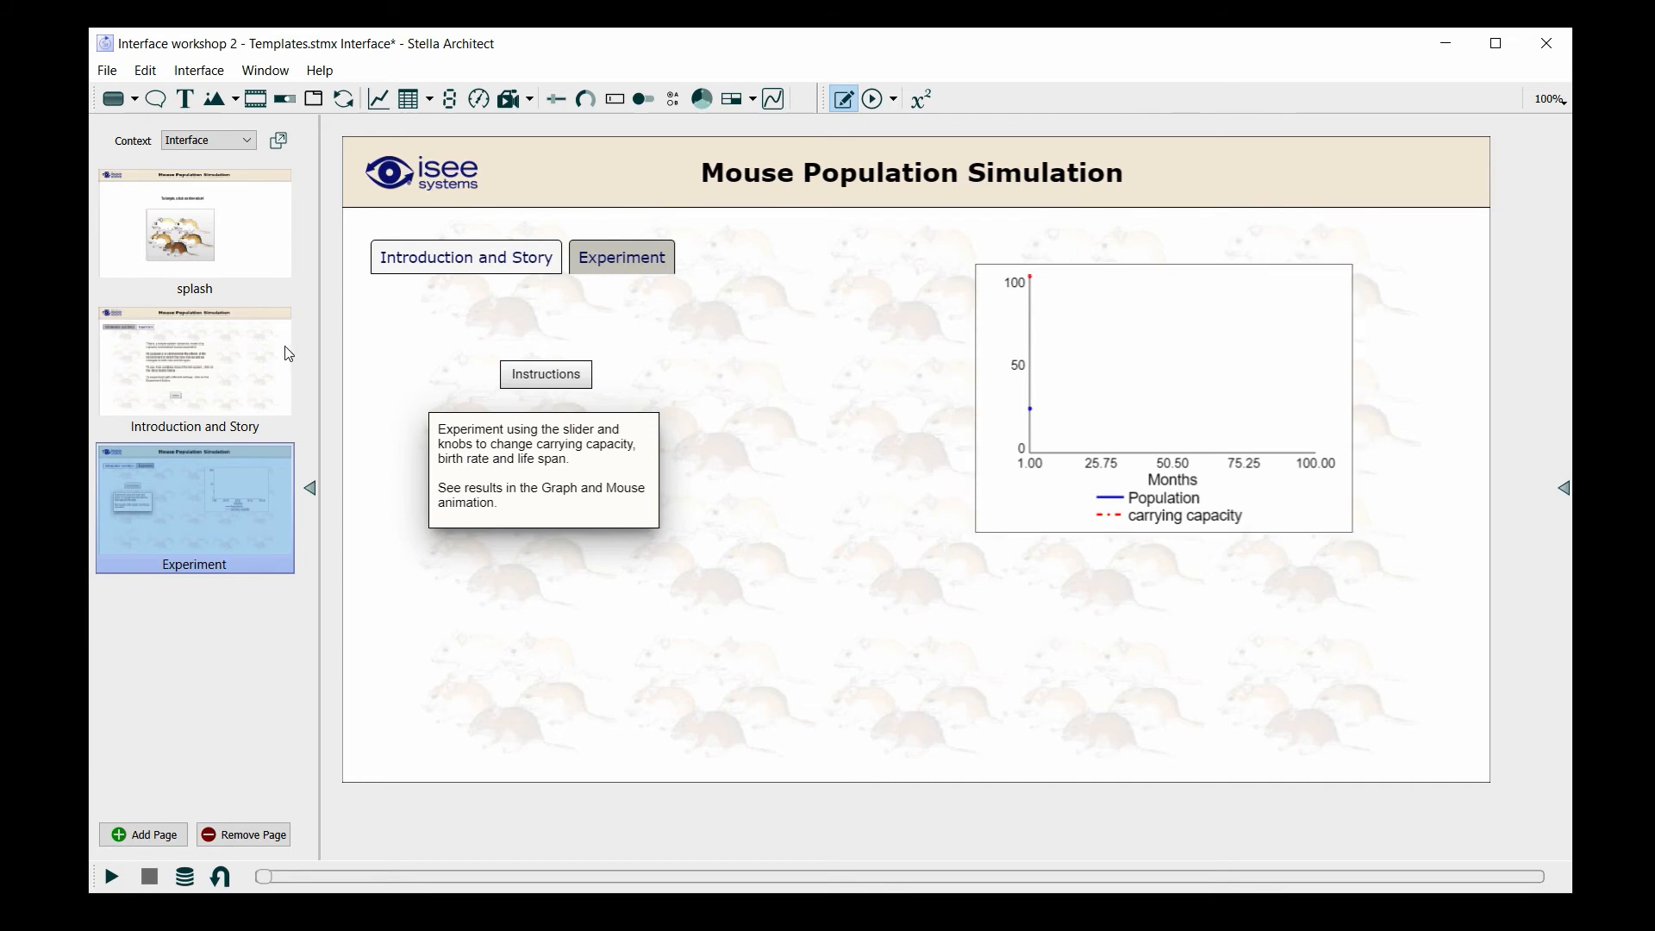
Step: Show the list of graphic object types available from the Graphics dropdown
{"action": "left_click", "coordinate": [233, 98]}
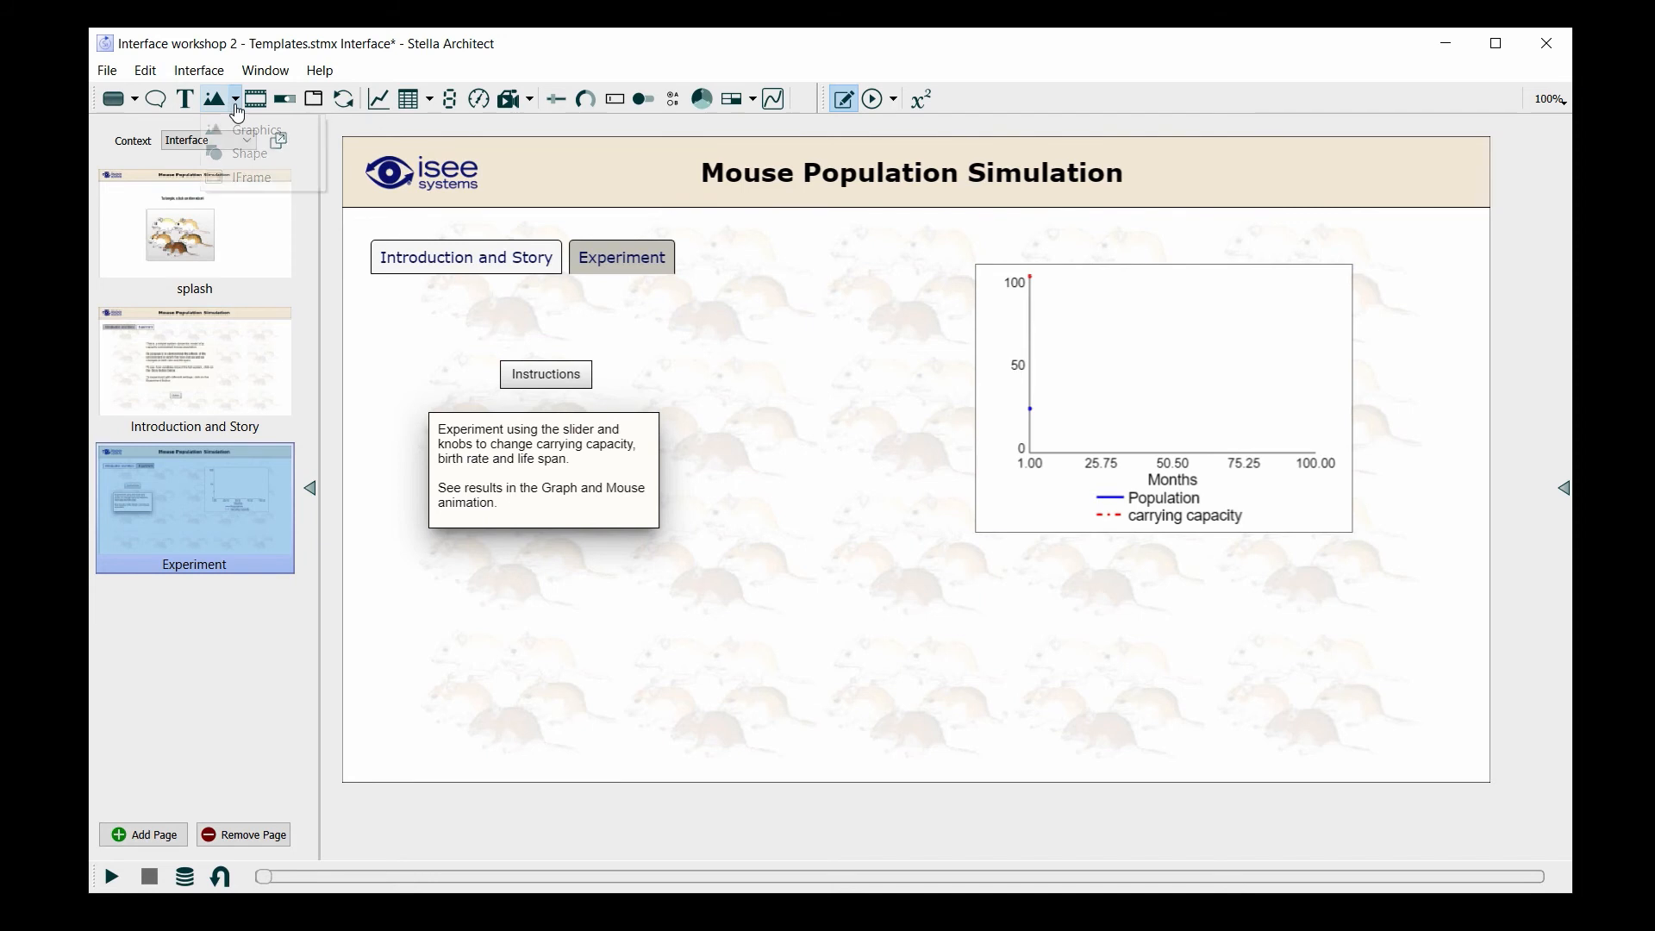
{"action": "mouse_move", "coordinate": [248, 153]}
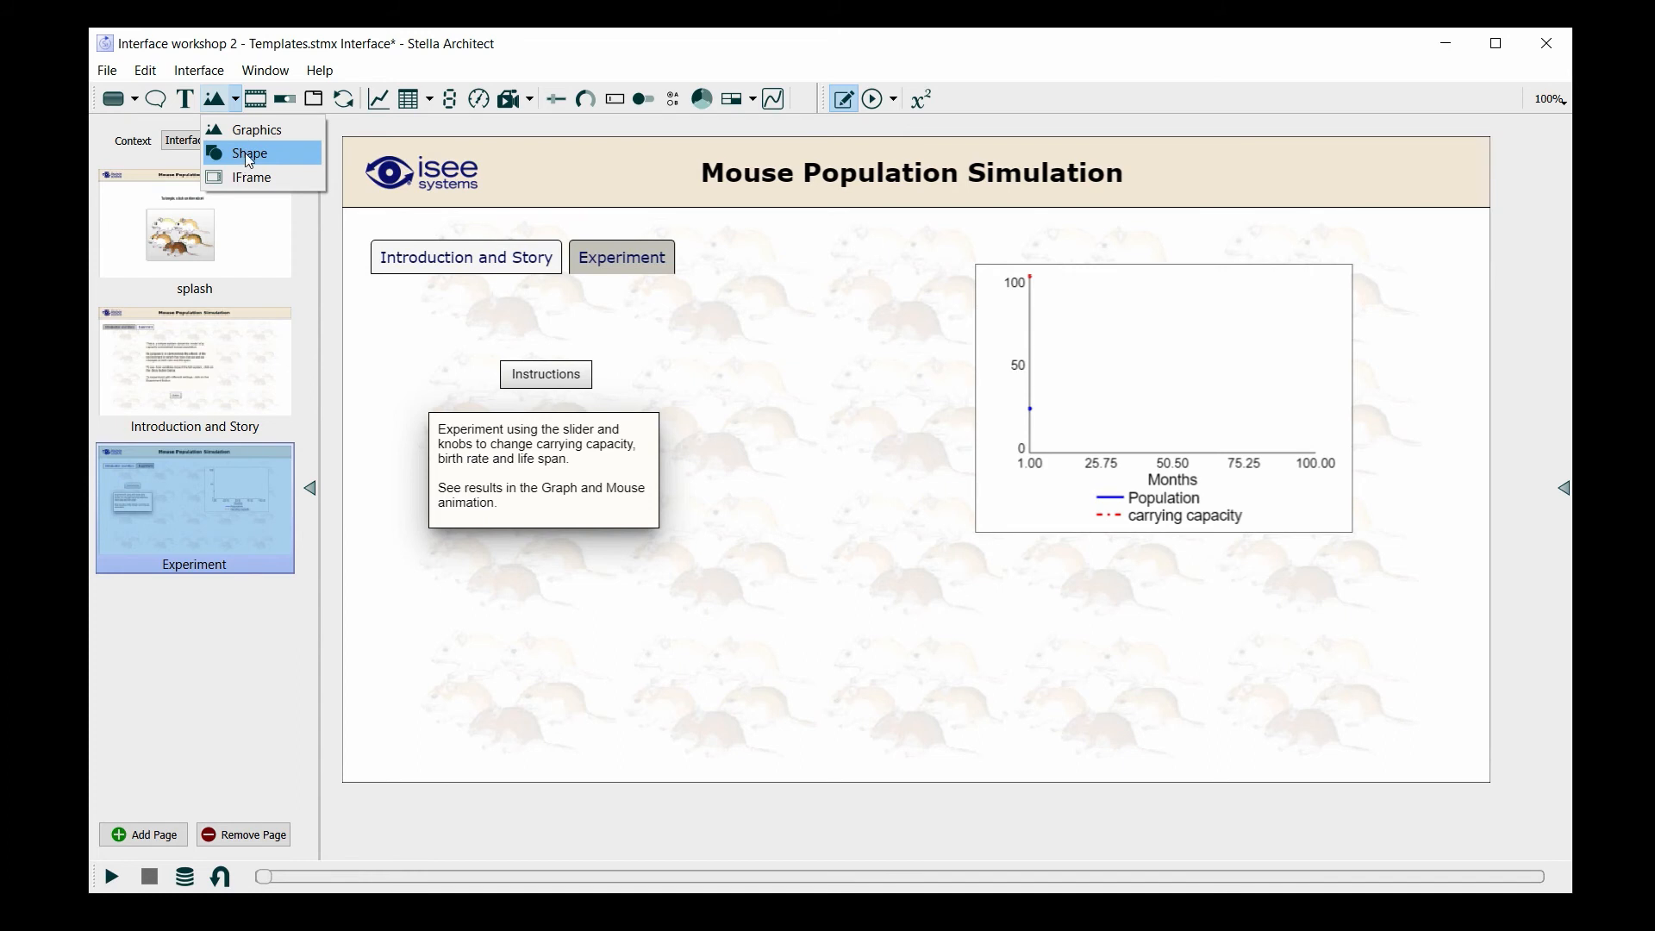
Step: Draw a Shape rectangle around the graph on the Experiment page
{"action": "left_click", "coordinate": [250, 154]}
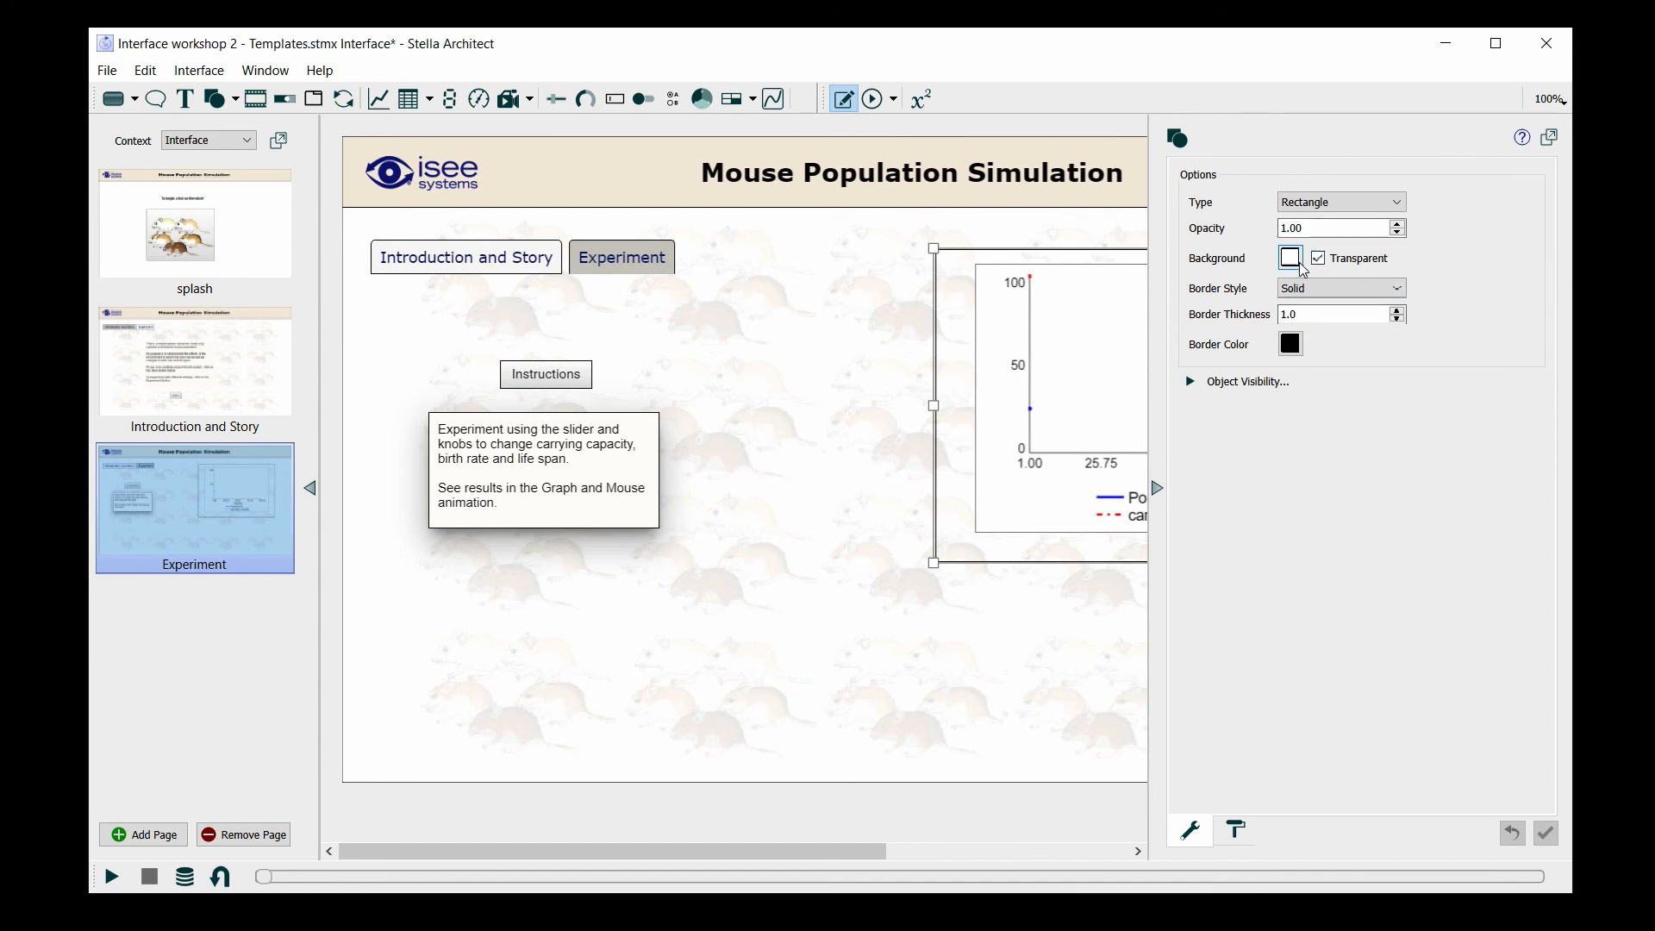
Step: Fill the rectangle with beige sampled from the page header and make it opaque
{"action": "left_click", "coordinate": [1290, 257]}
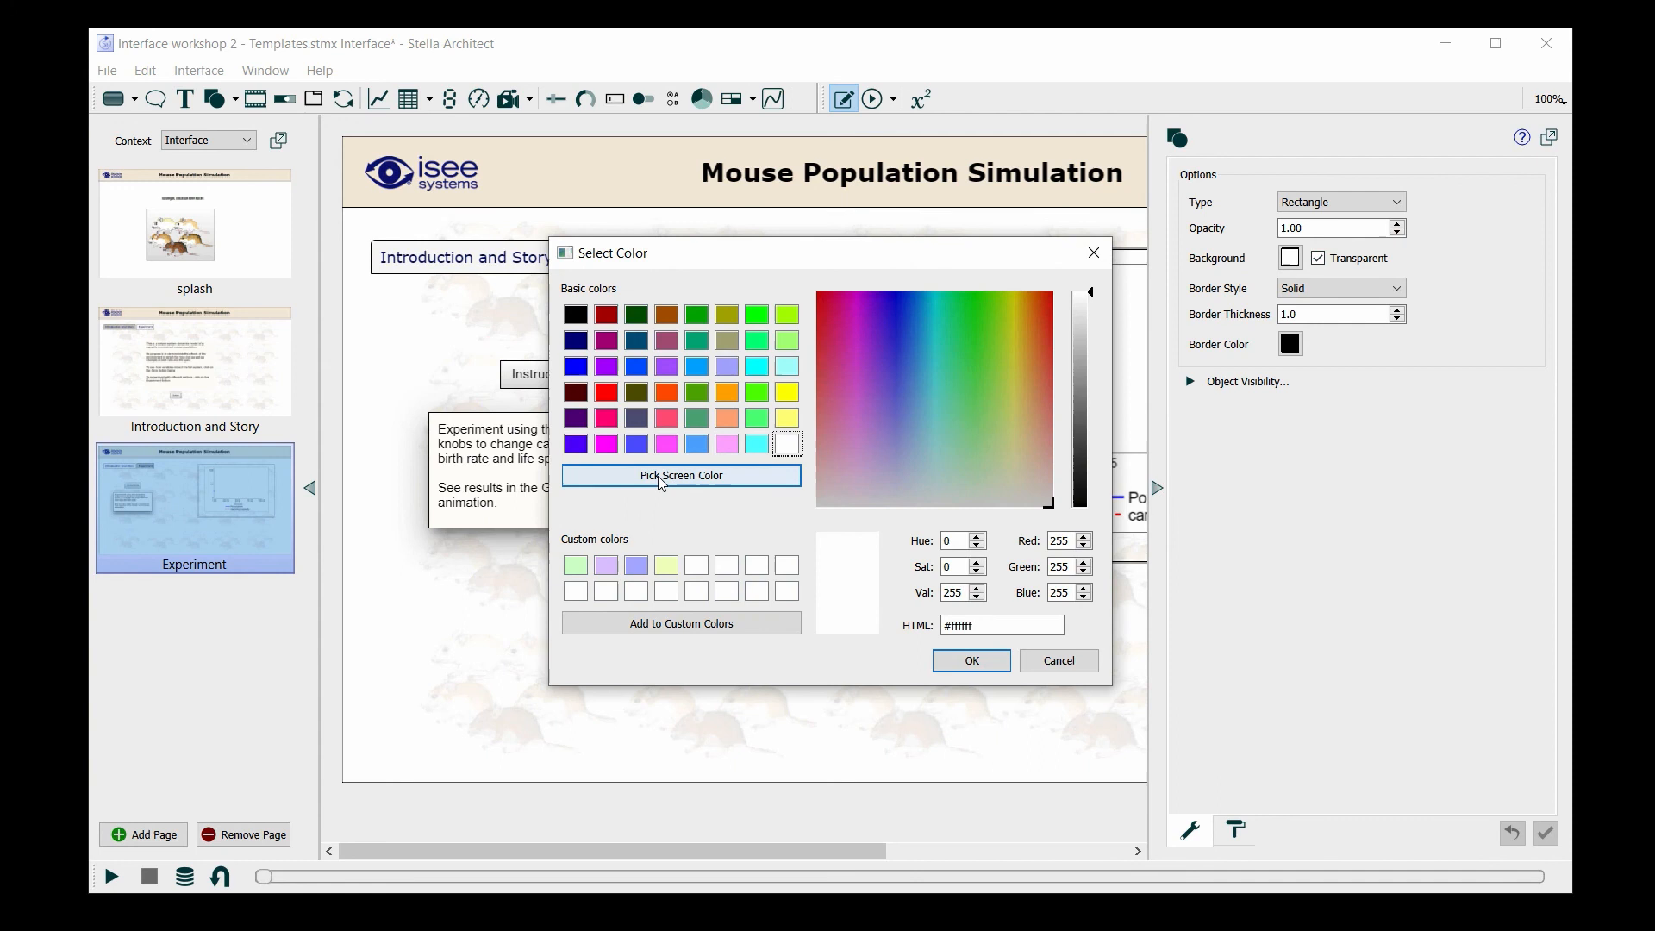
{"action": "left_click", "coordinate": [683, 476]}
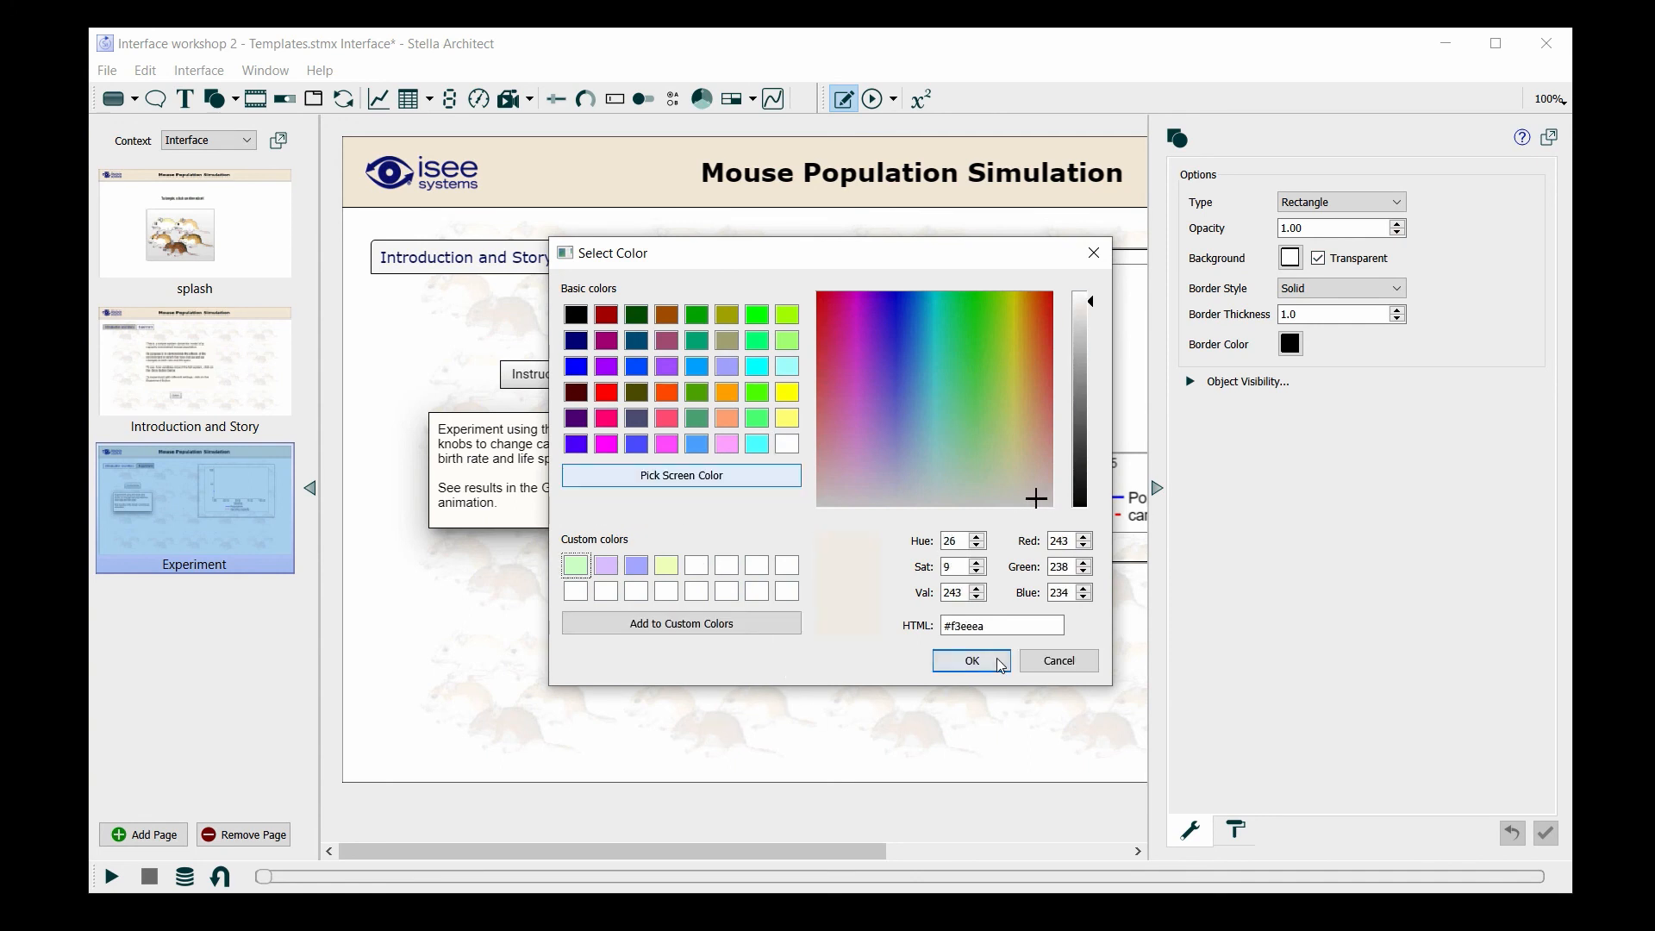
{"action": "left_click", "coordinate": [971, 660]}
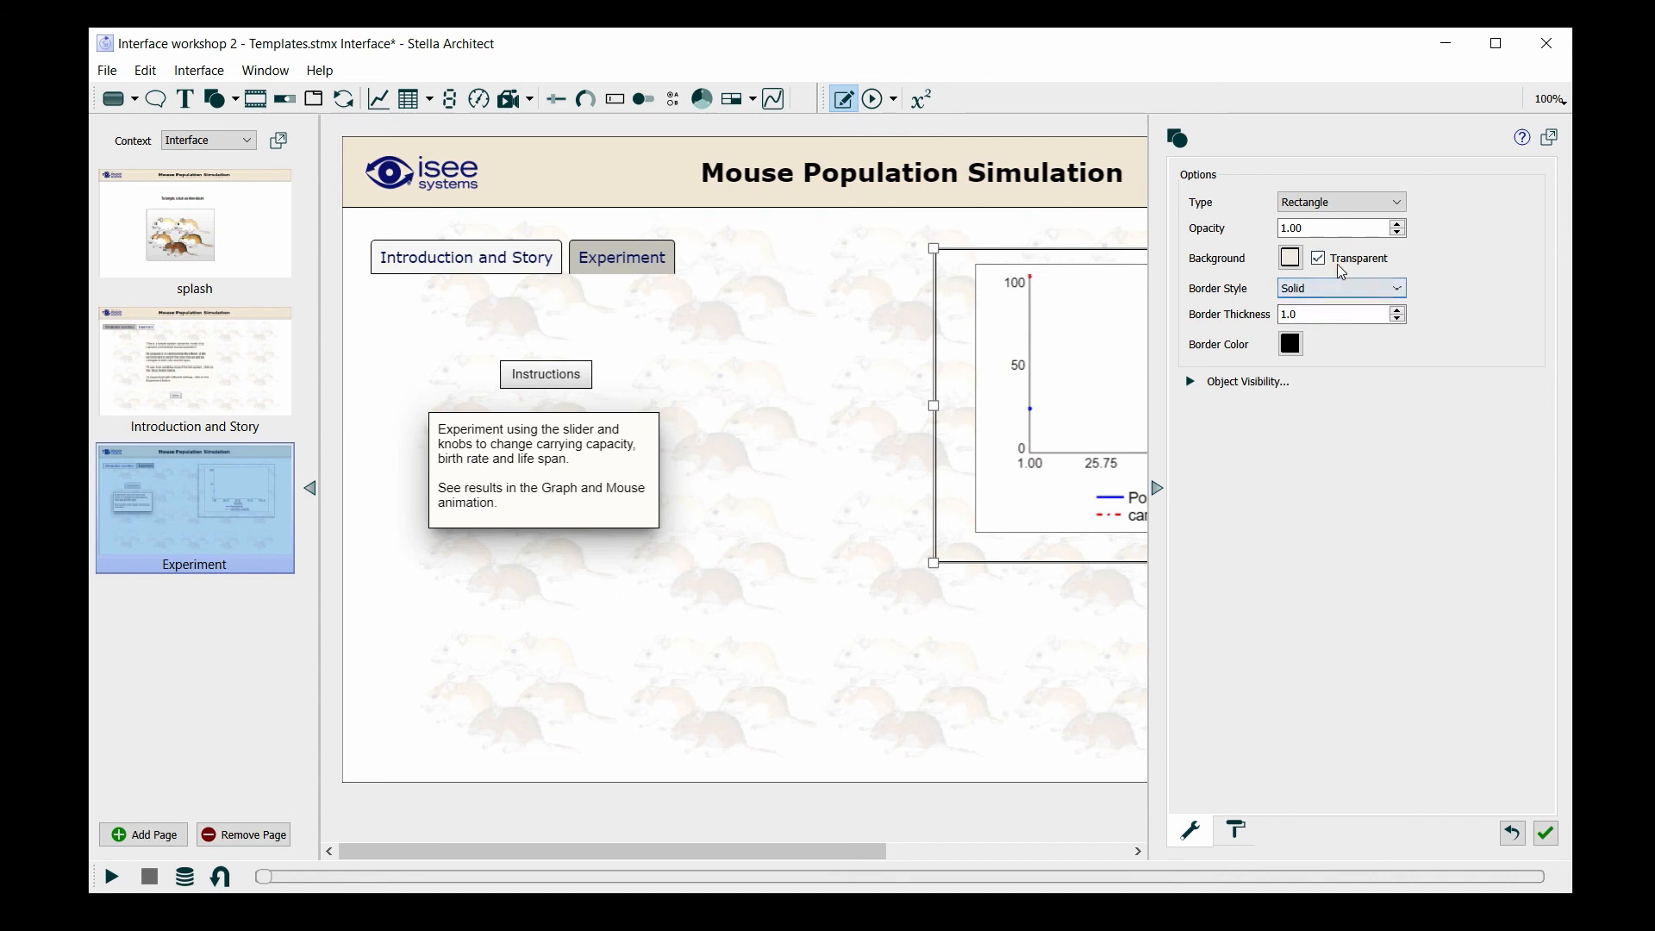
{"action": "left_click", "coordinate": [1318, 257]}
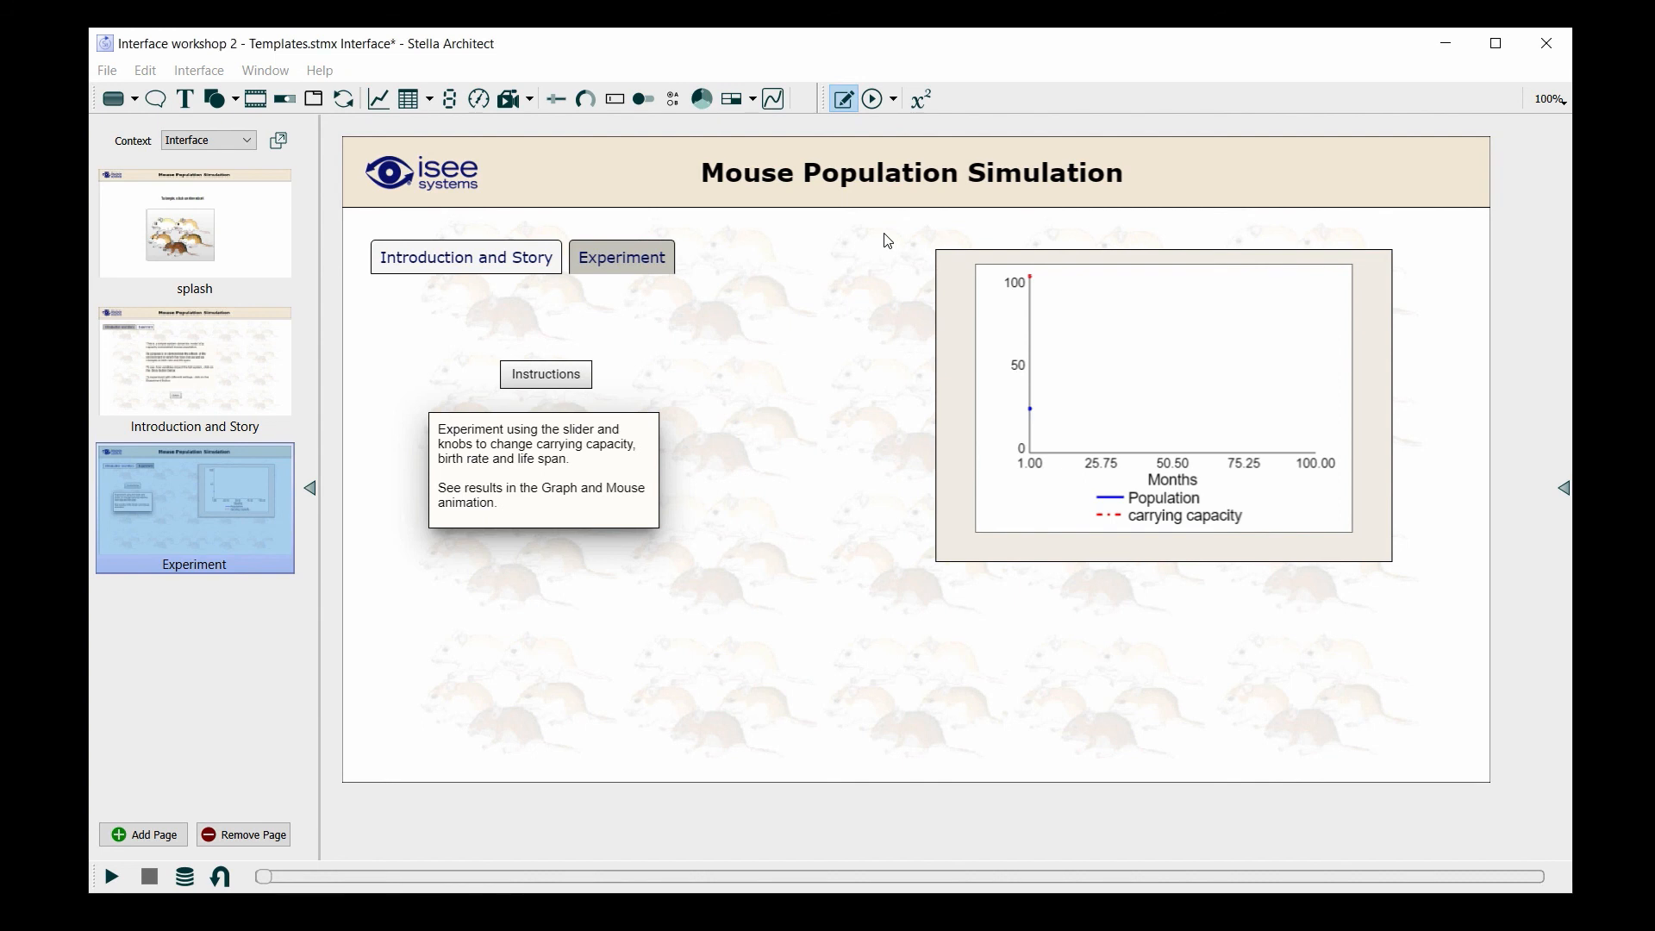
Step: Drag the graph and its beige backdrop together further right, then leave them deselected
{"action": "left_click", "coordinate": [1161, 402]}
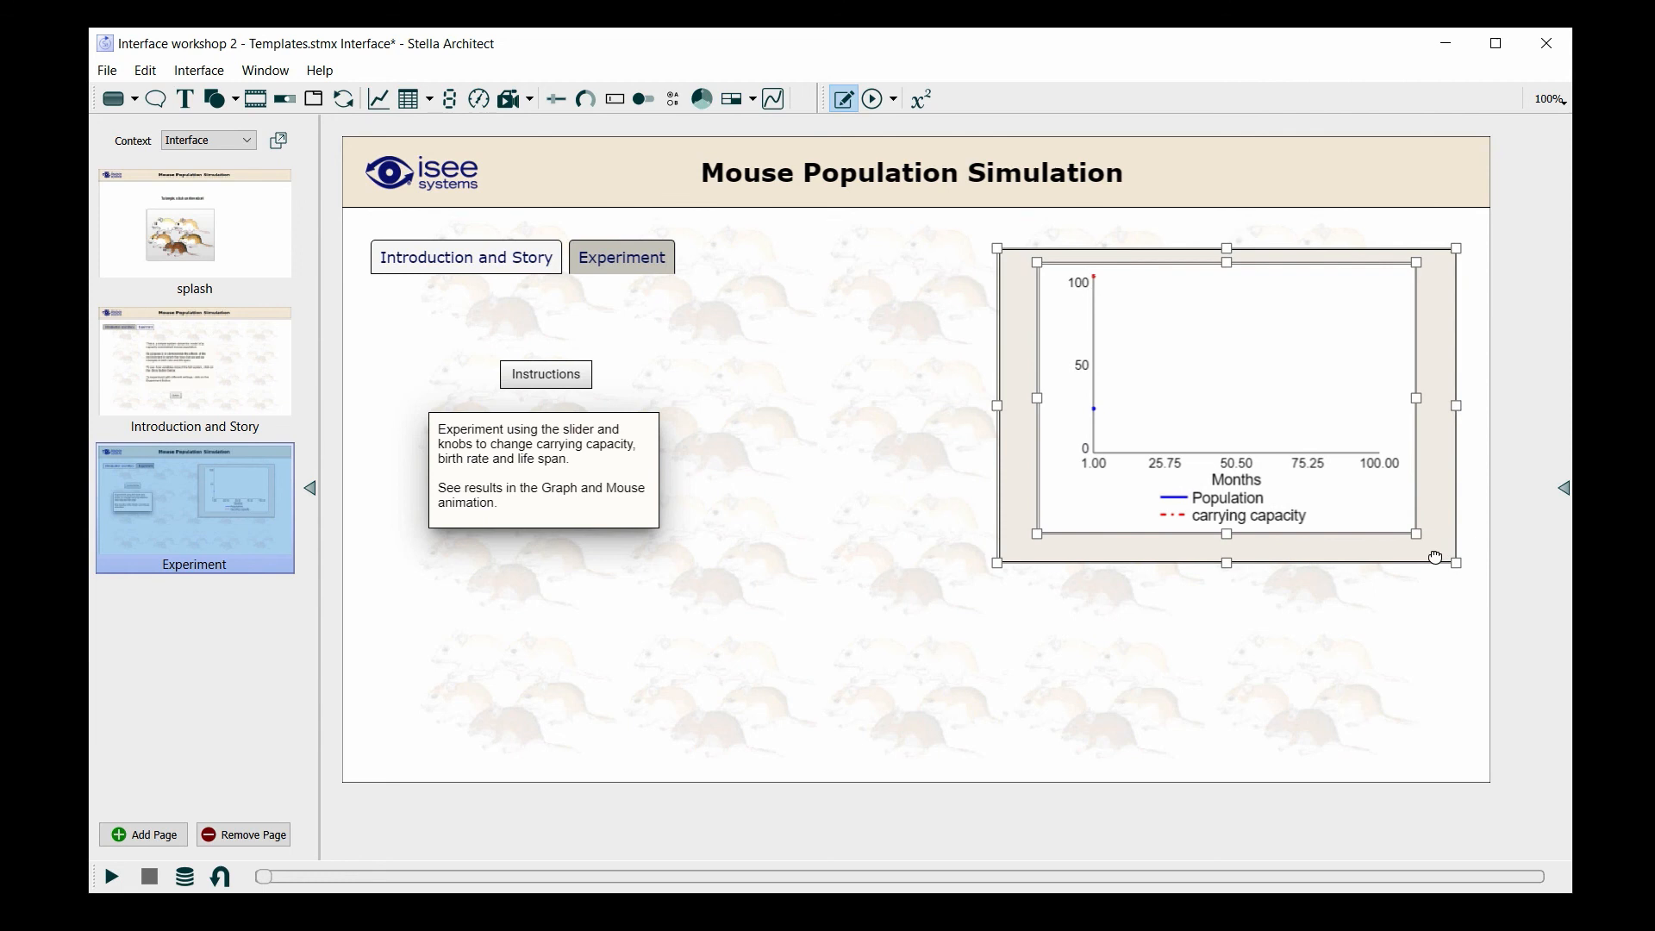
{"action": "left_click", "coordinate": [824, 650]}
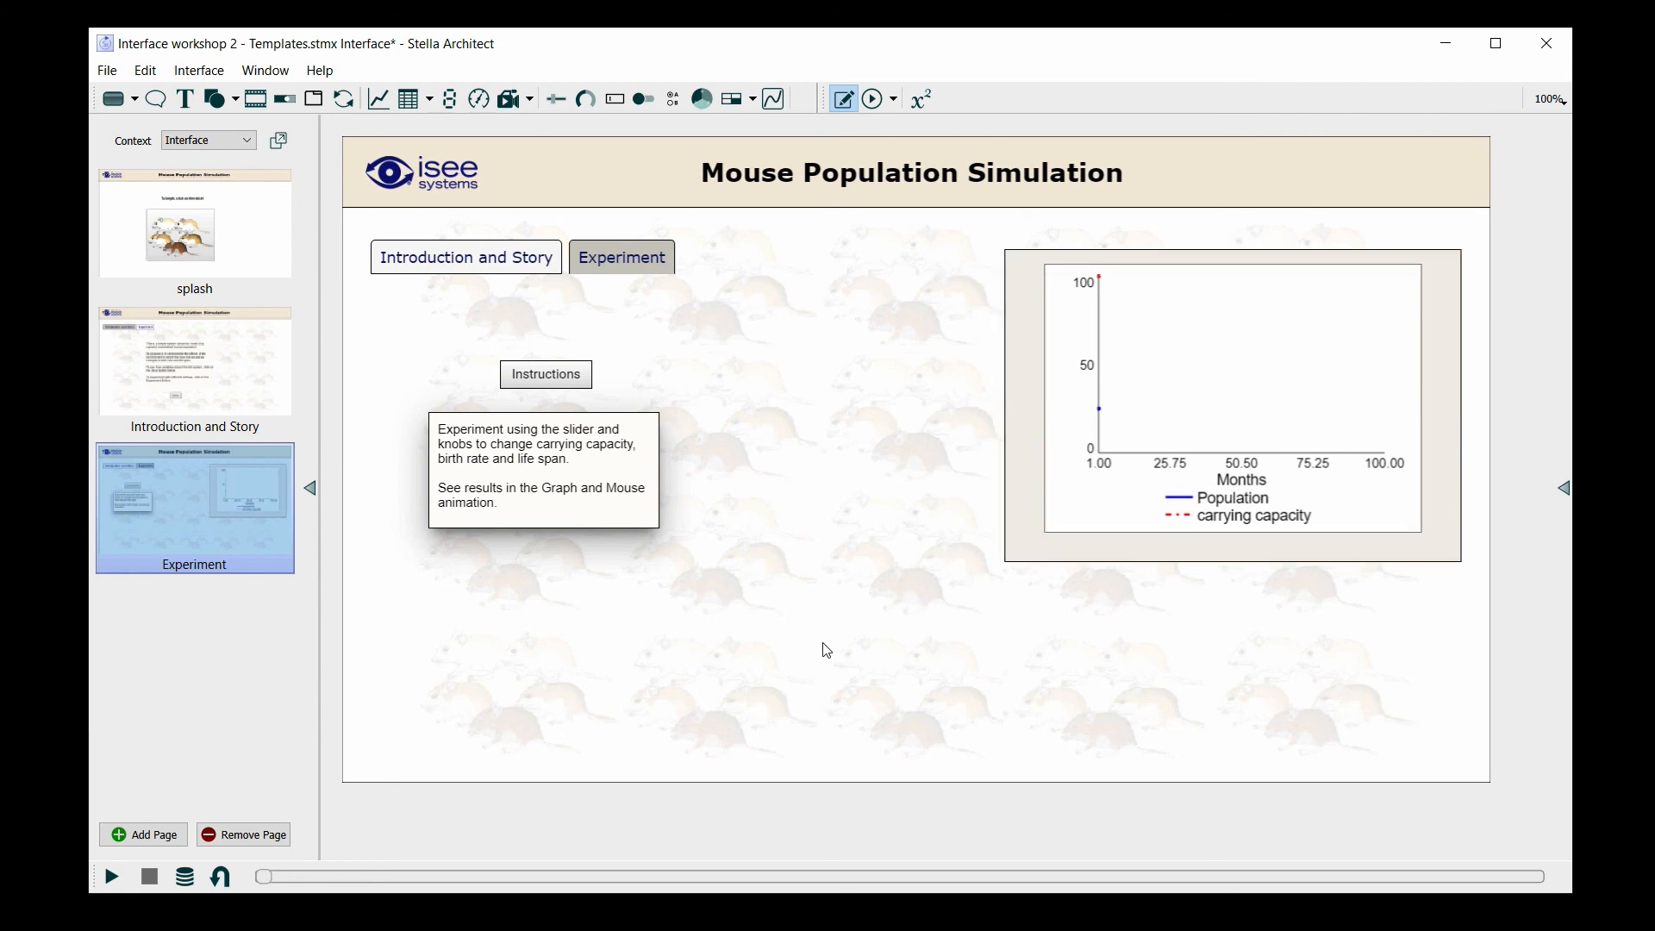